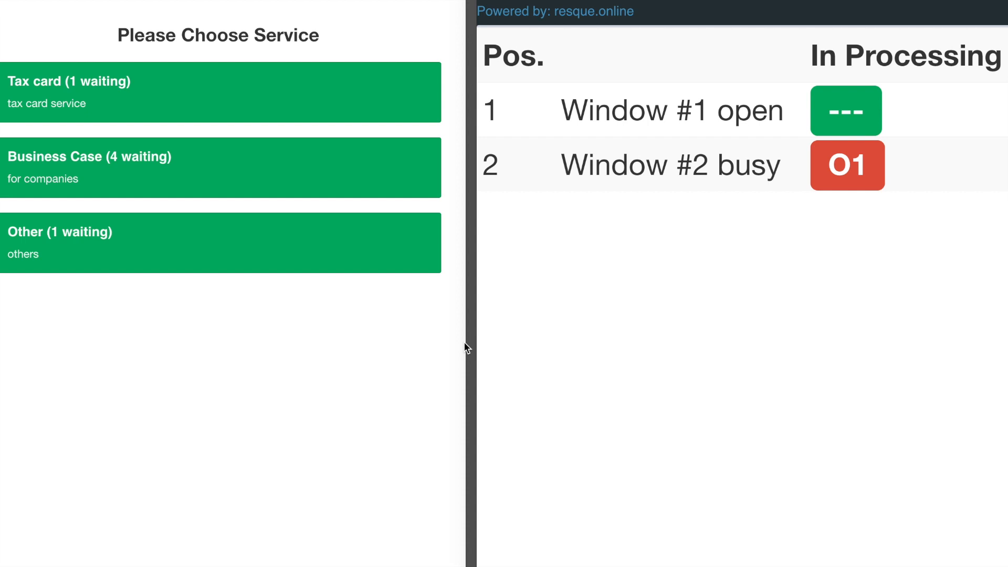
pyautogui.moveTo(758, 410)
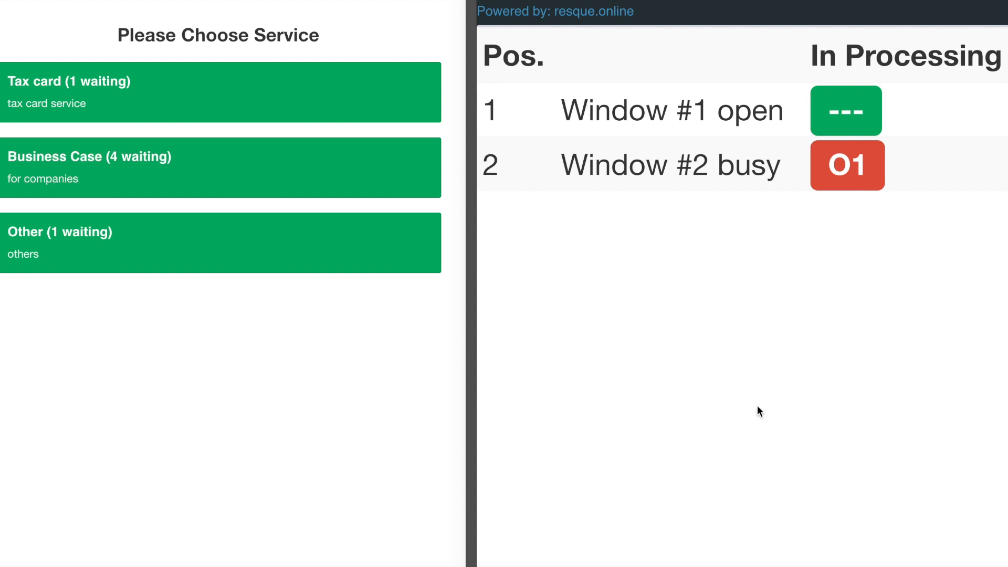
pyautogui.moveTo(794, 250)
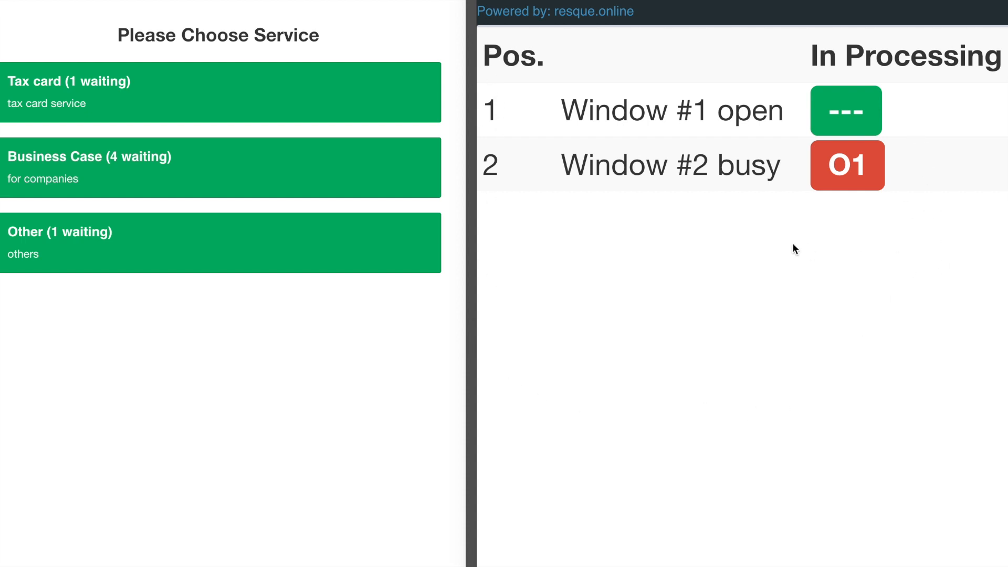
pyautogui.moveTo(517, 28)
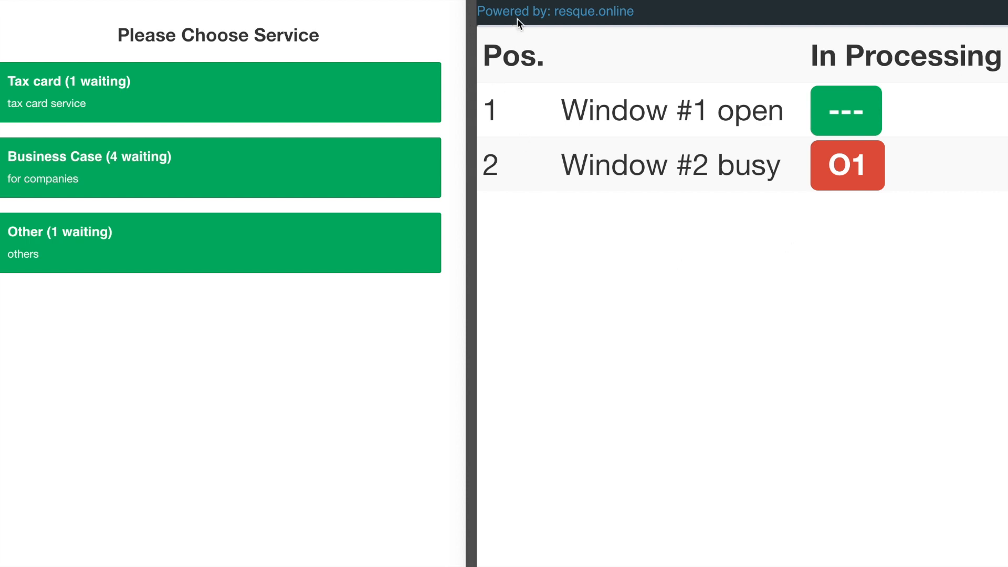
pyautogui.moveTo(982, 215)
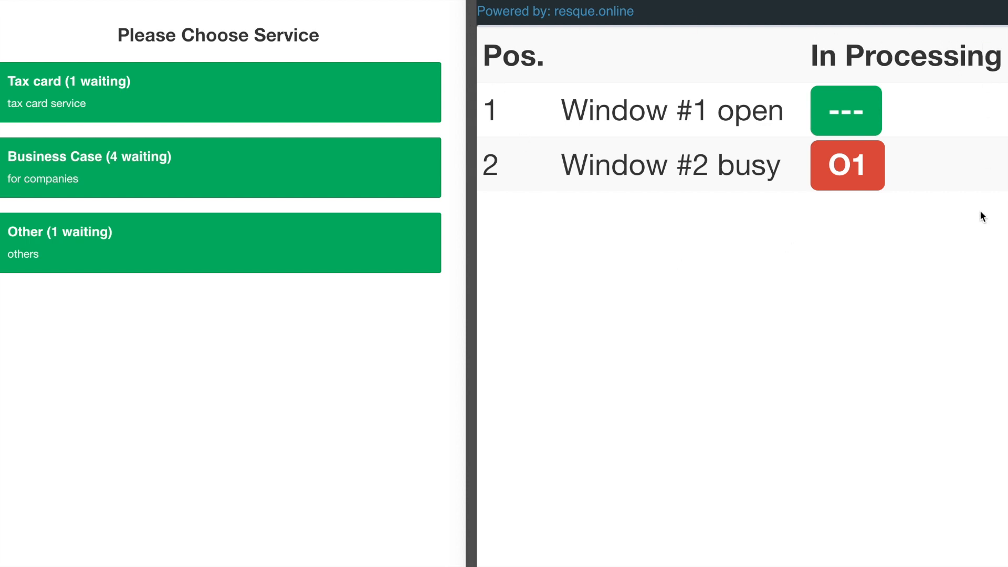
pyautogui.moveTo(624, 48)
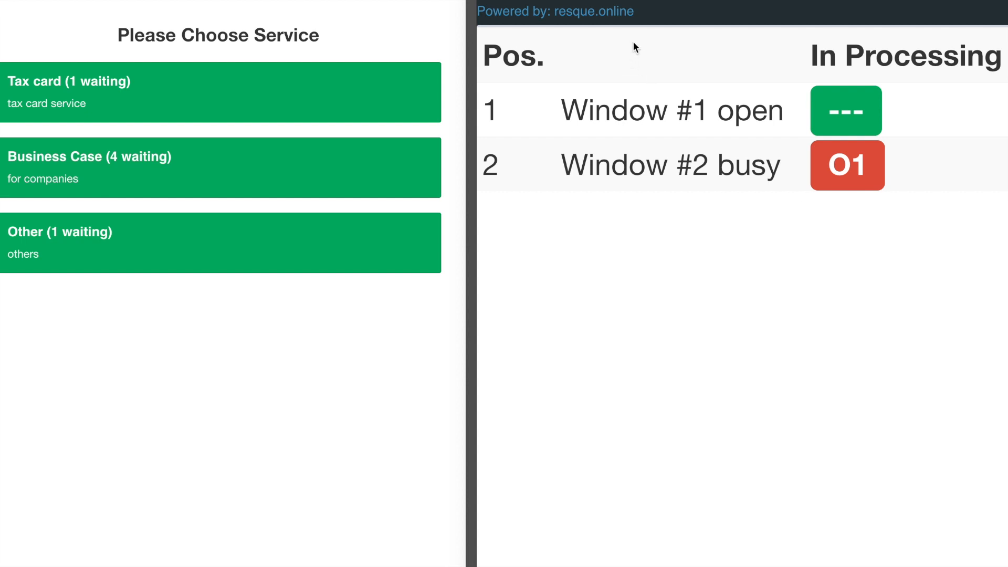
pyautogui.moveTo(386, 12)
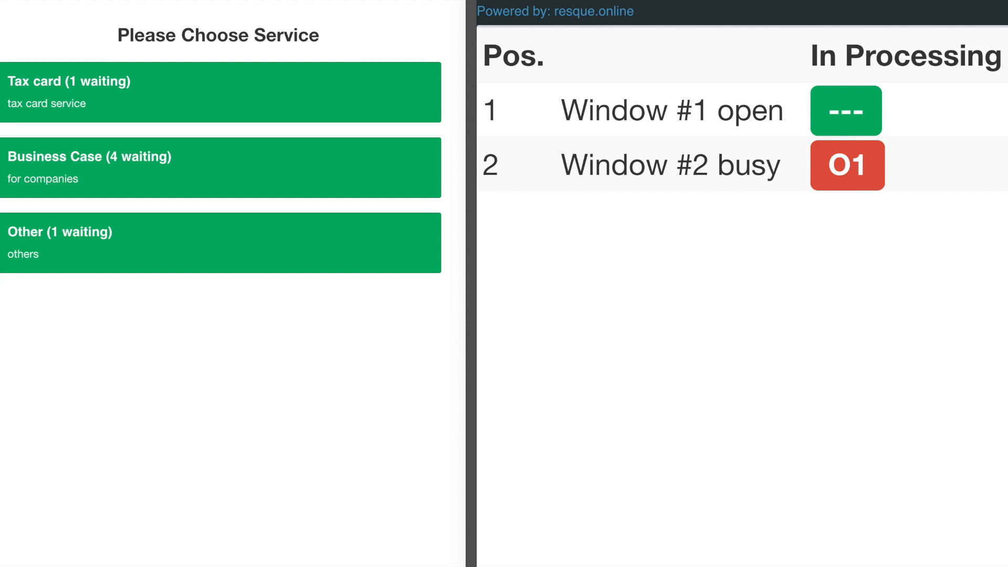
pyautogui.moveTo(423, 280)
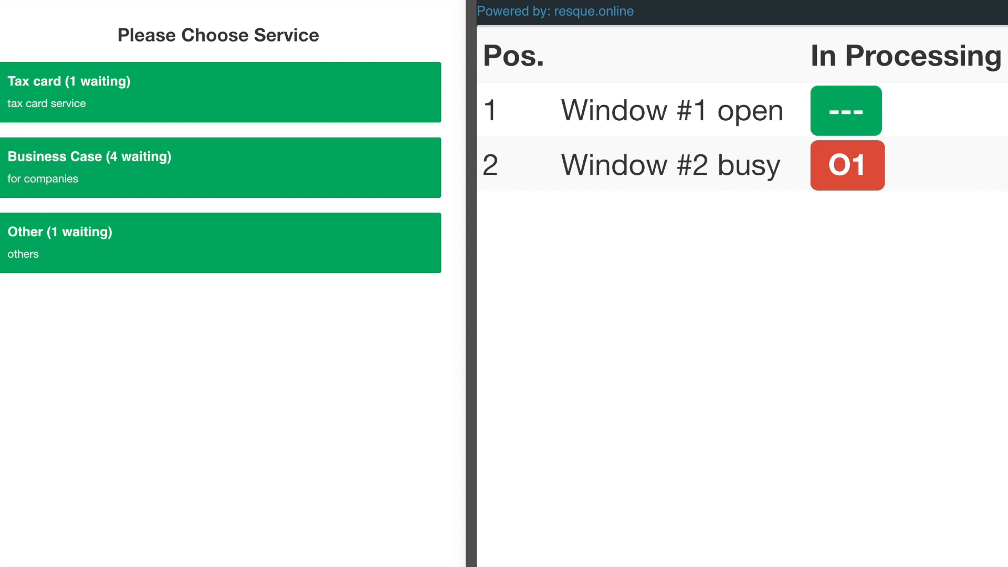
pyautogui.moveTo(32, 159)
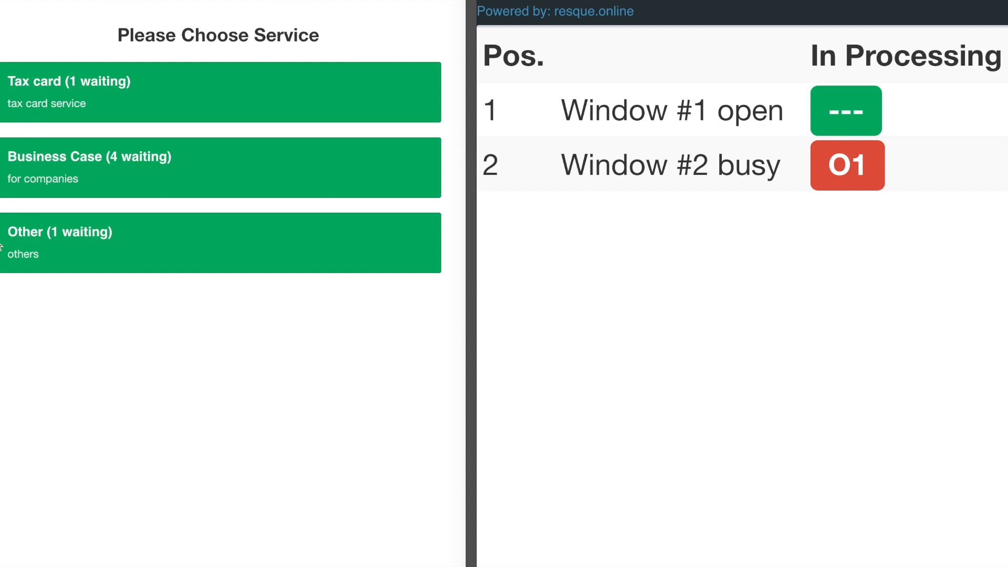
pyautogui.moveTo(74, 309)
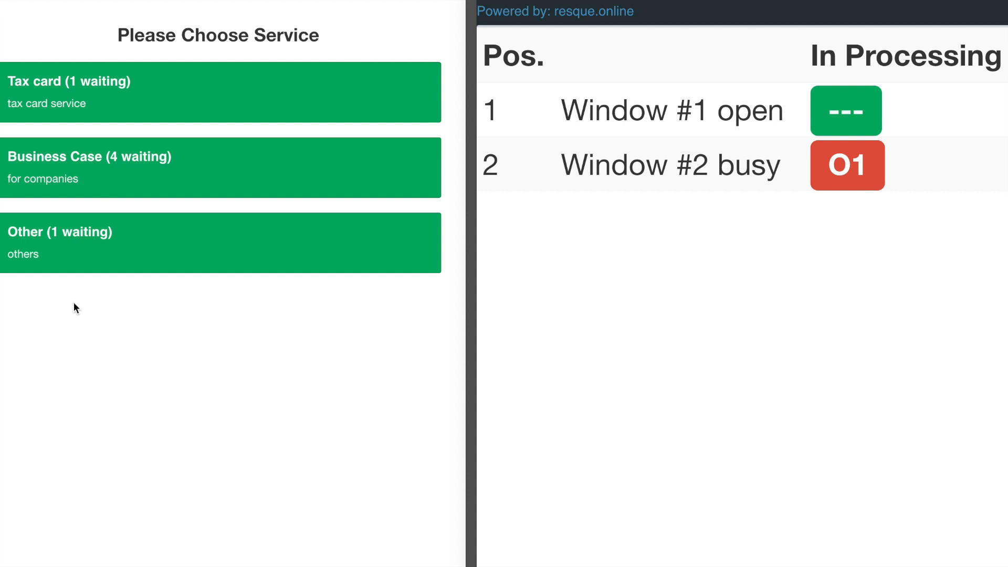
pyautogui.moveTo(77, 222)
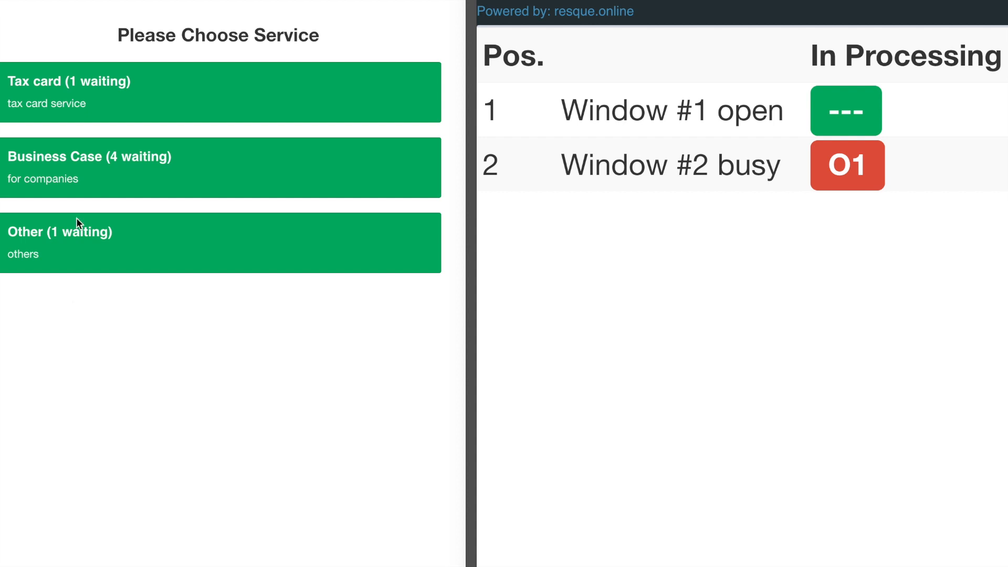
pyautogui.moveTo(110, 183)
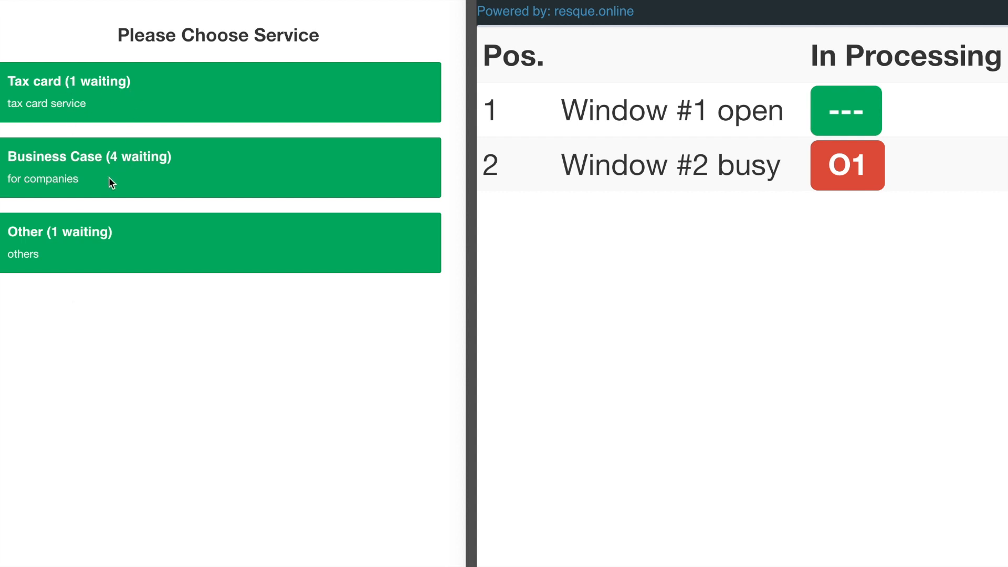
pyautogui.moveTo(116, 244)
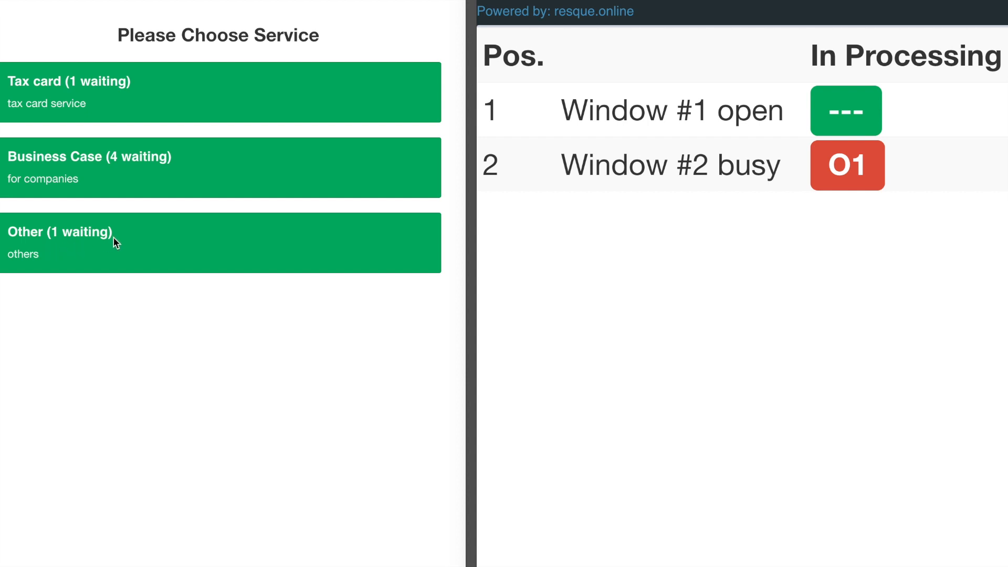
pyautogui.moveTo(93, 106)
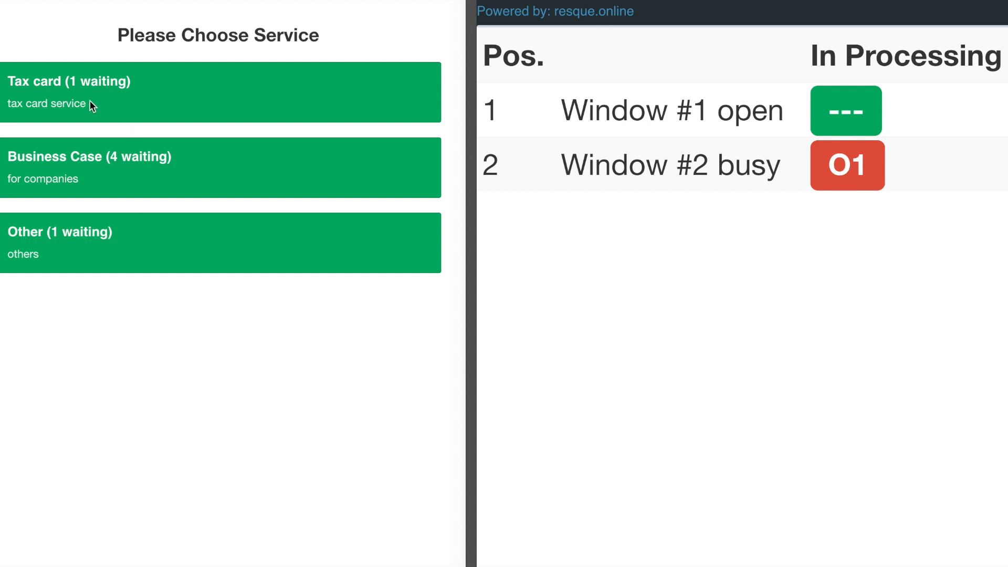
pyautogui.moveTo(163, 284)
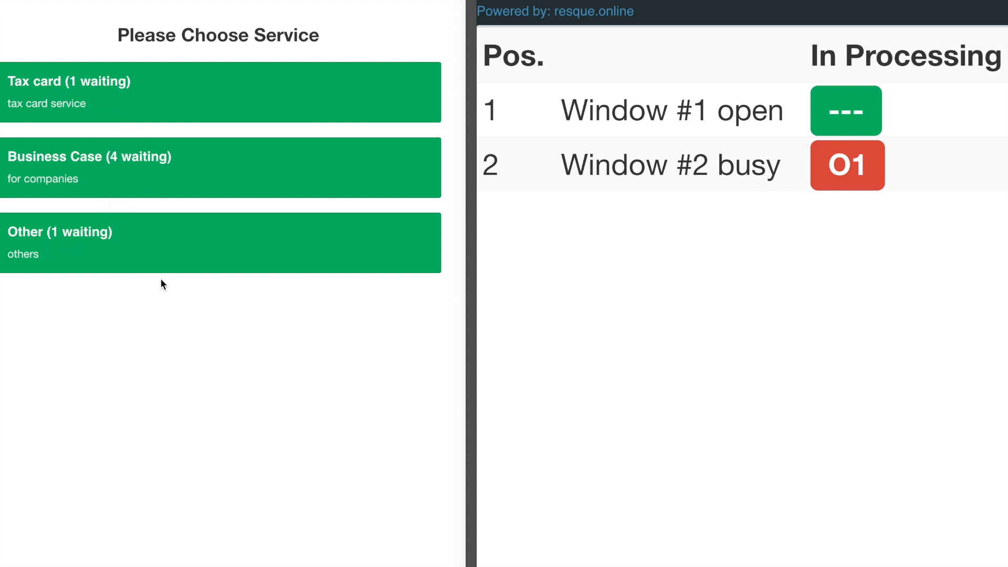
pyautogui.moveTo(80, 82)
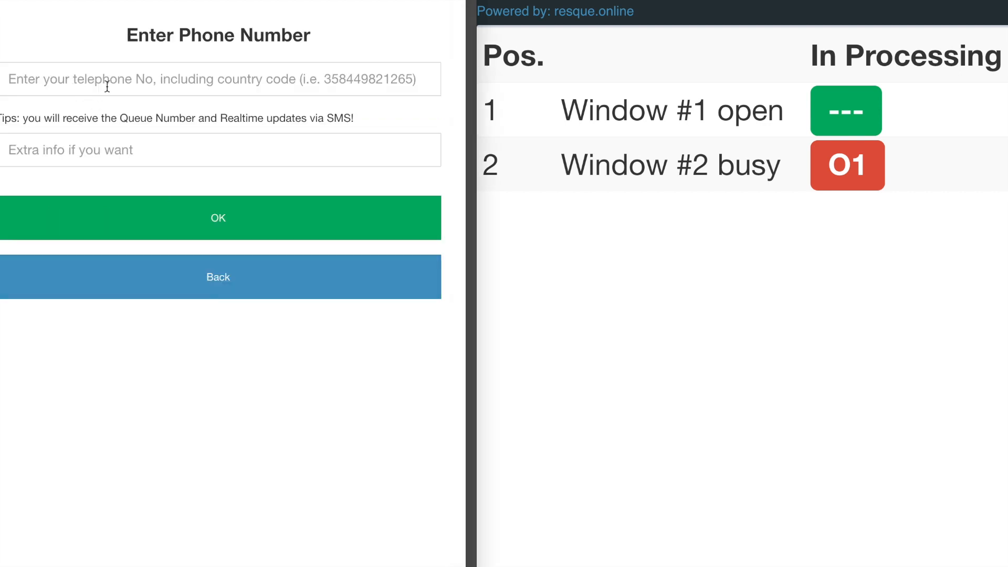
# Step: Enter 123456 as the customer's telephone number on the entry form
pyautogui.click(219, 218)
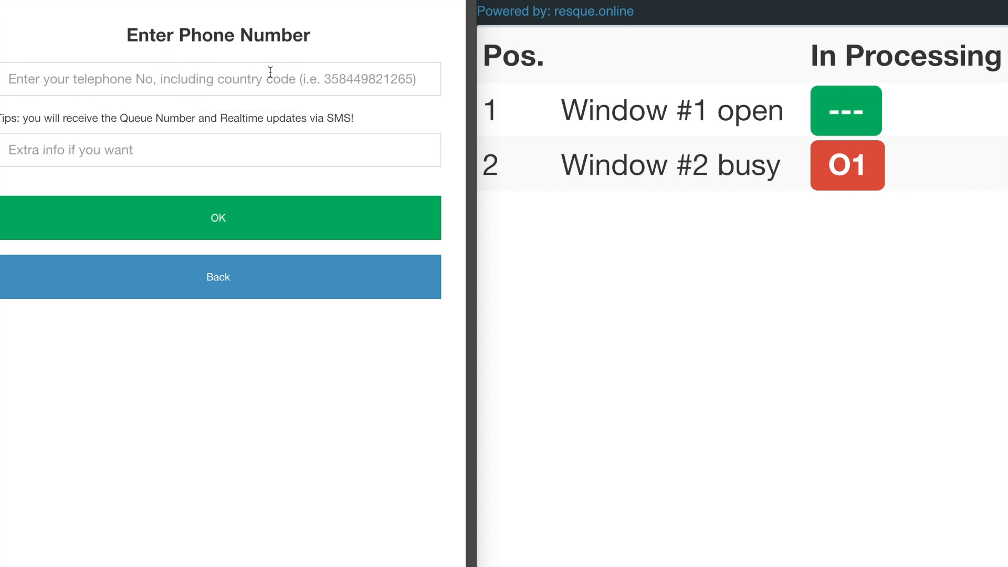
pyautogui.click(218, 217)
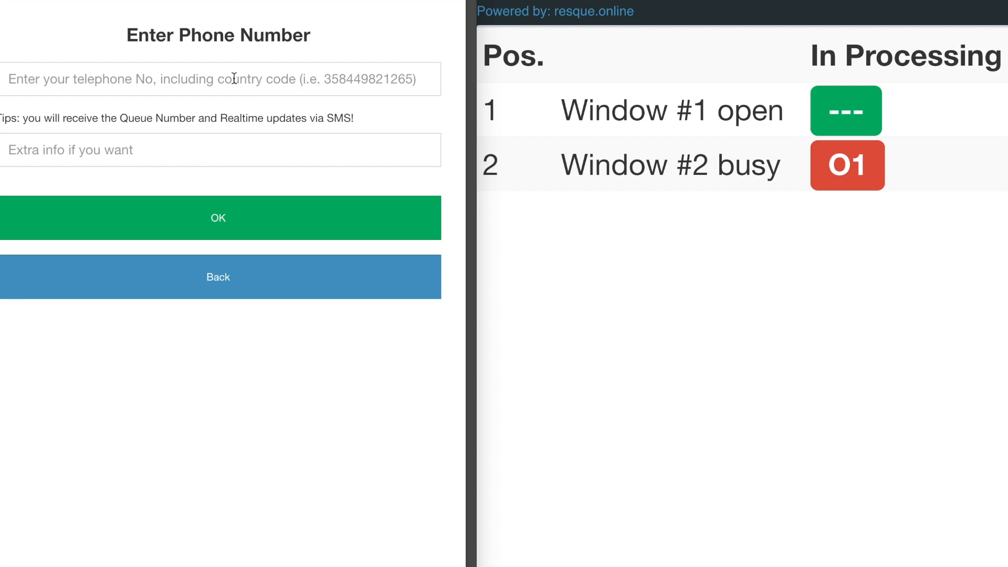
pyautogui.write('123')
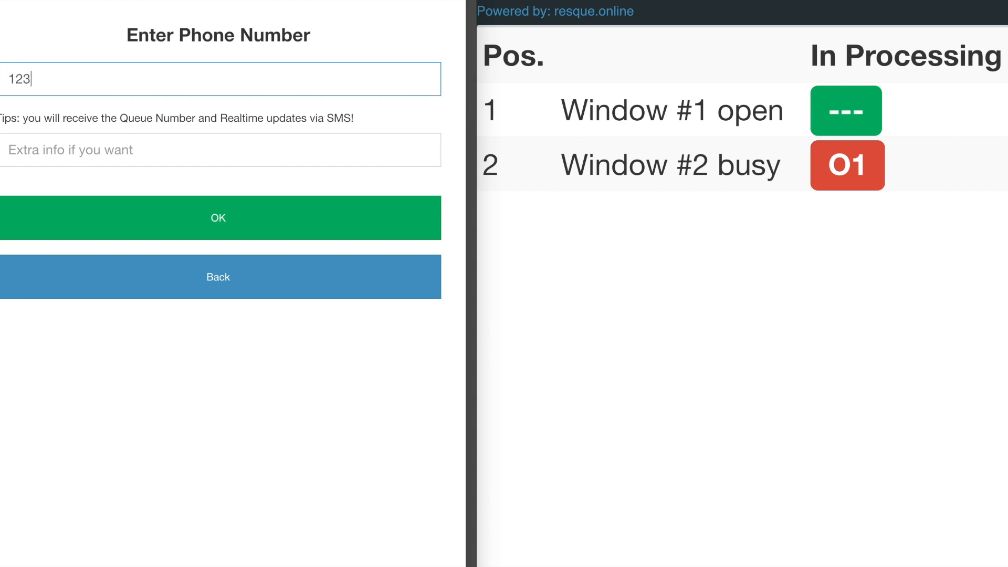
pyautogui.write('456')
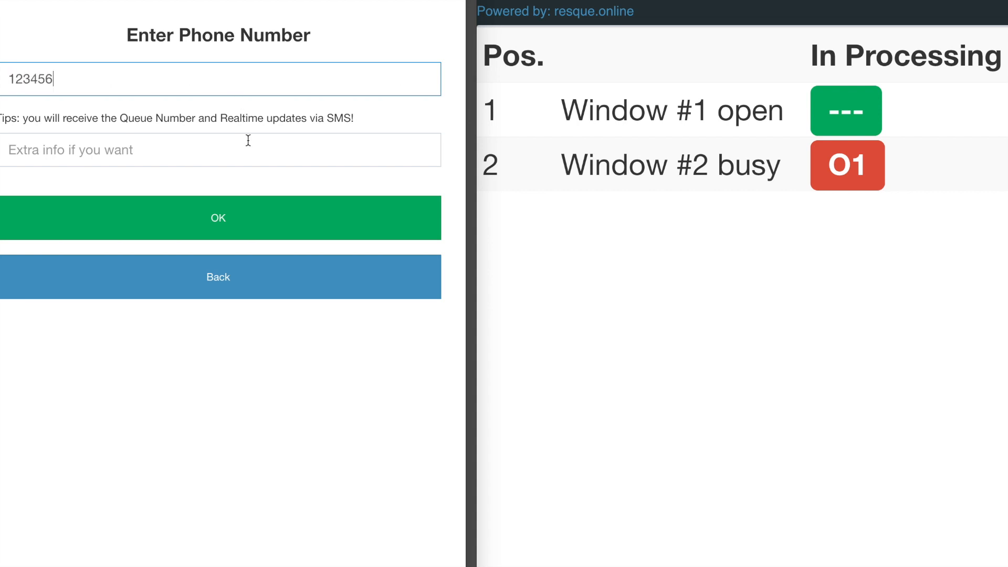
pyautogui.moveTo(212, 227)
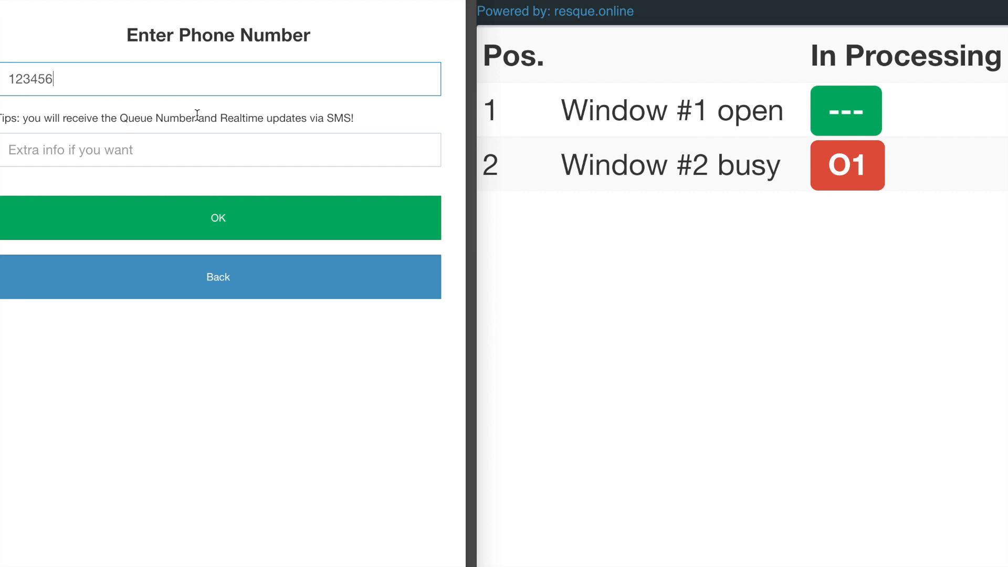
pyautogui.moveTo(274, 123)
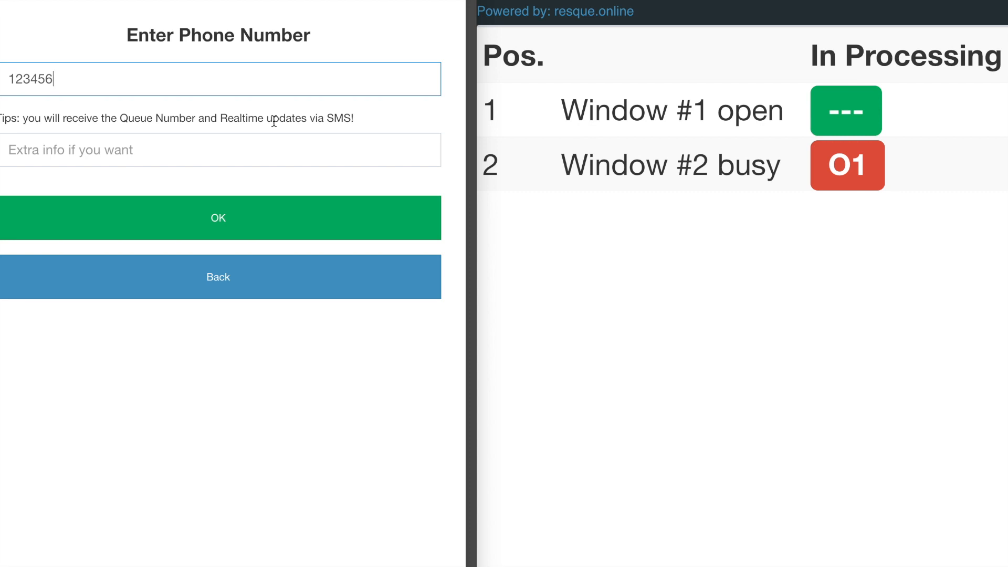
pyautogui.click(218, 218)
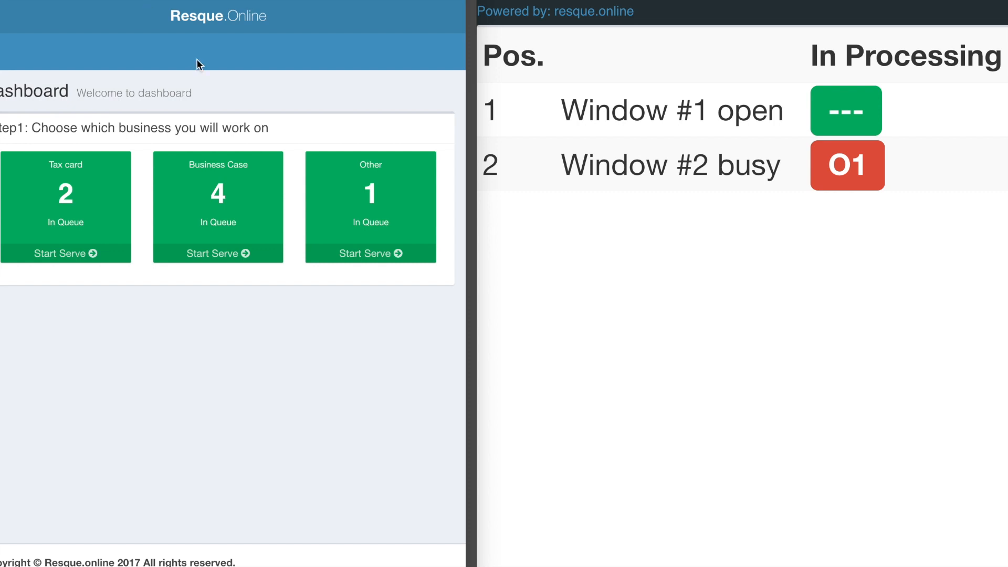
pyautogui.moveTo(454, 107)
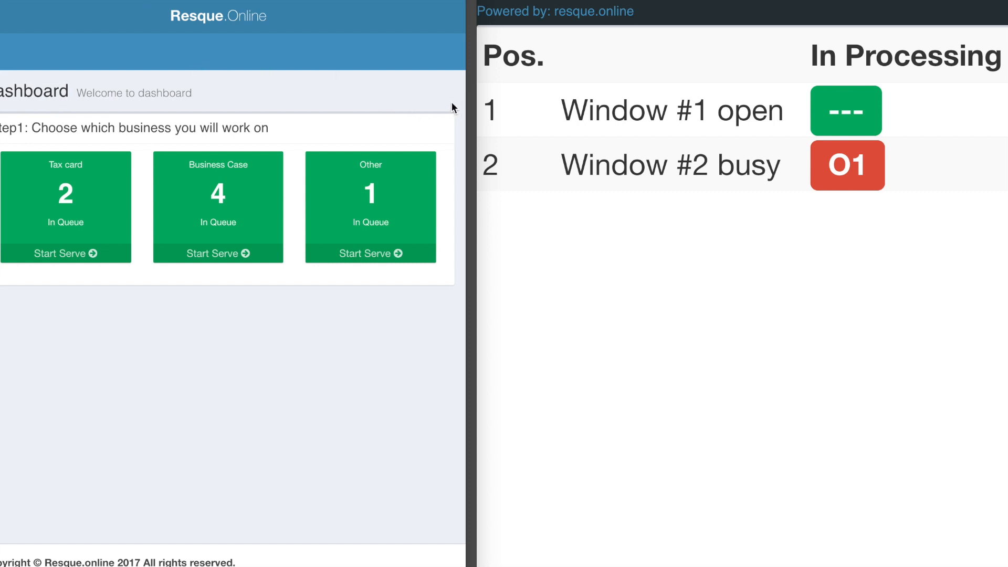
pyautogui.moveTo(467, 98)
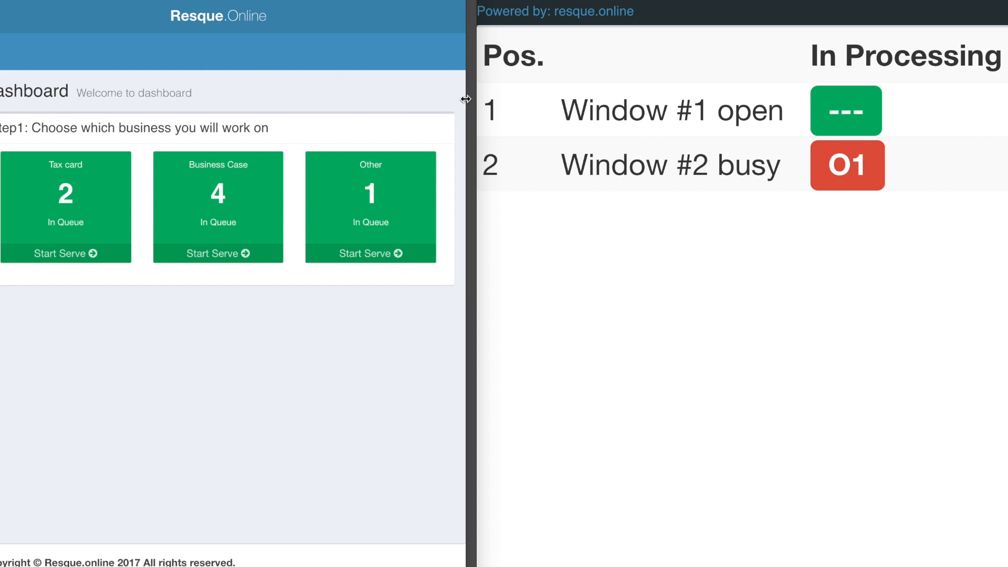
pyautogui.moveTo(261, 105)
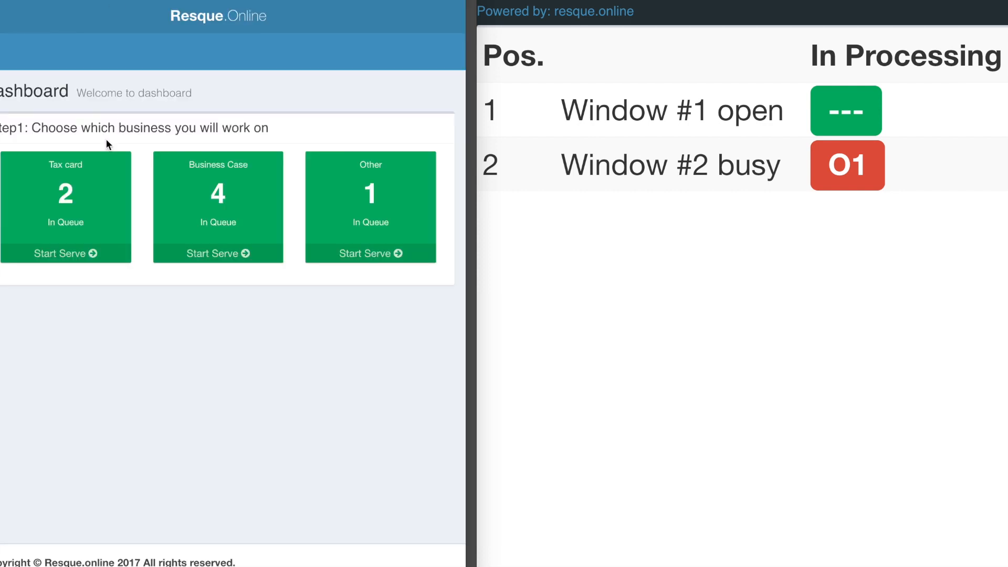
pyautogui.moveTo(134, 177)
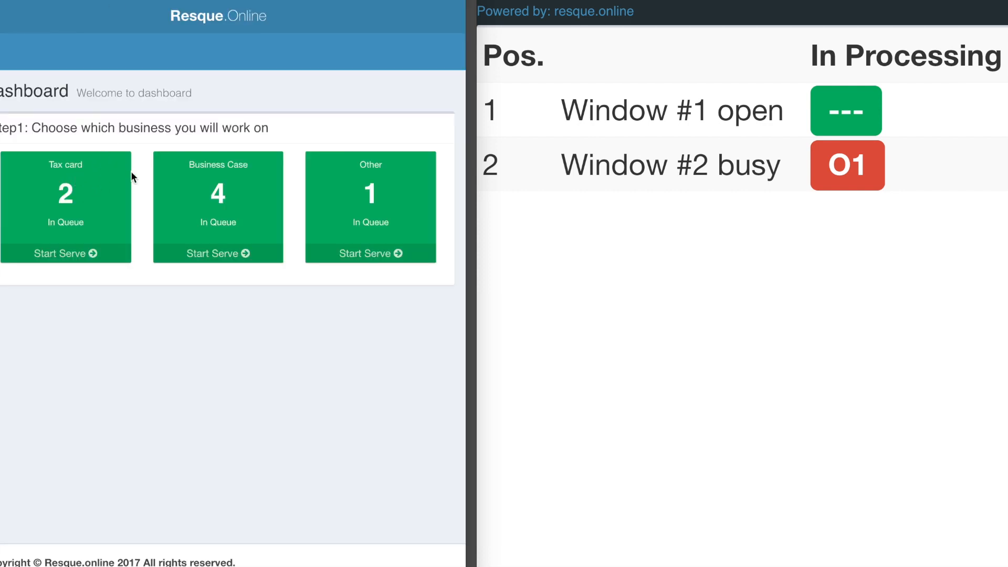
pyautogui.moveTo(391, 178)
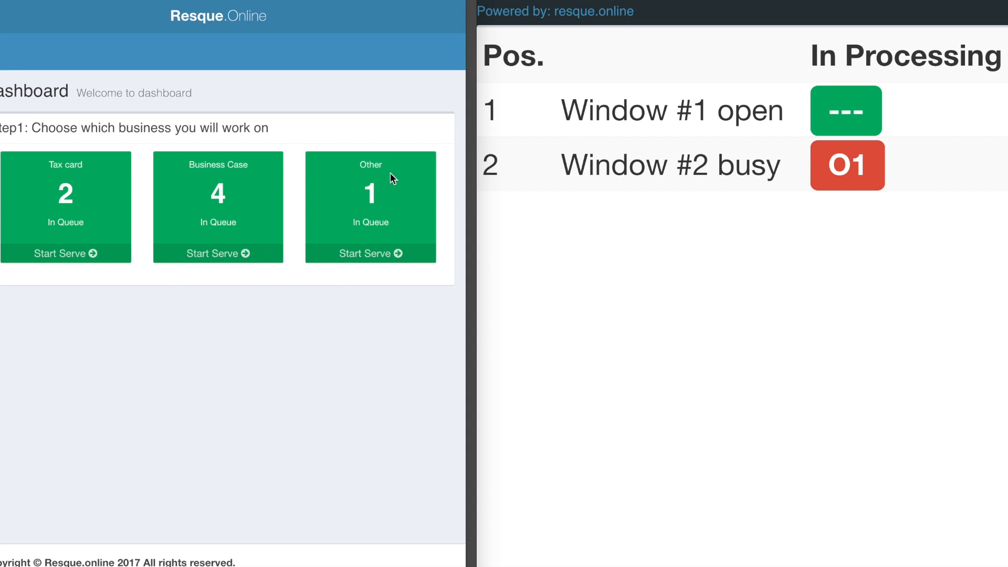
pyautogui.moveTo(464, 104)
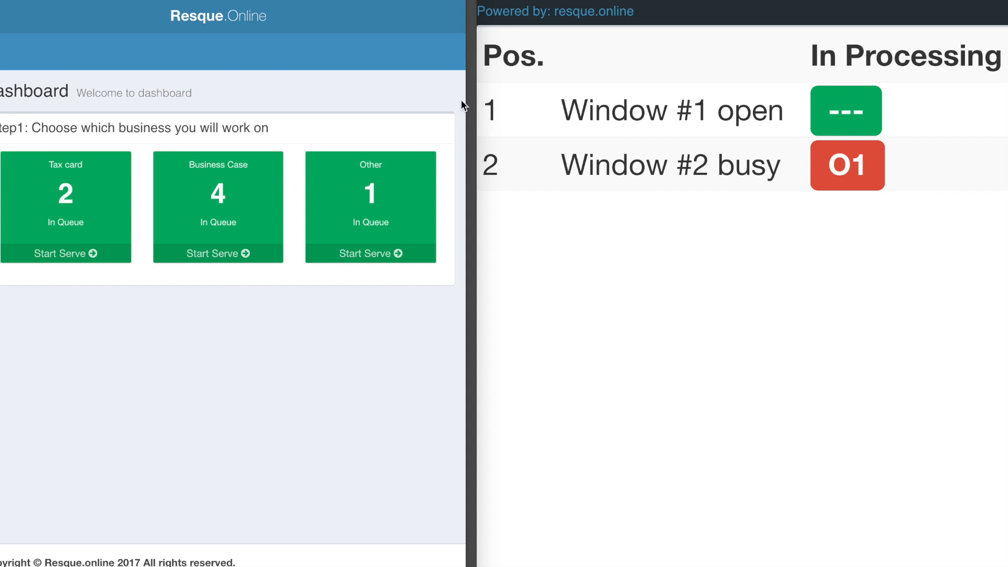
pyautogui.moveTo(494, 88)
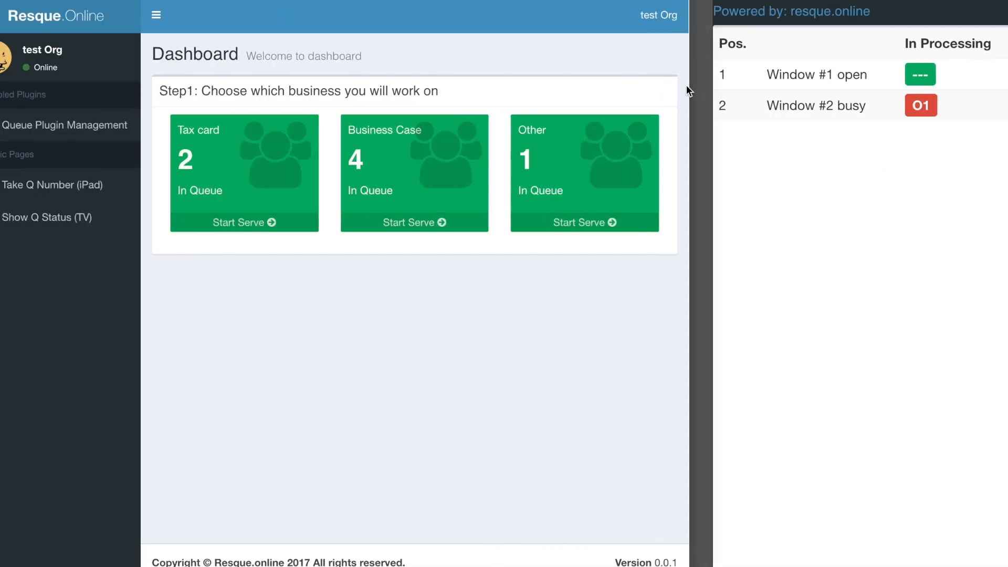
pyautogui.moveTo(141, 93)
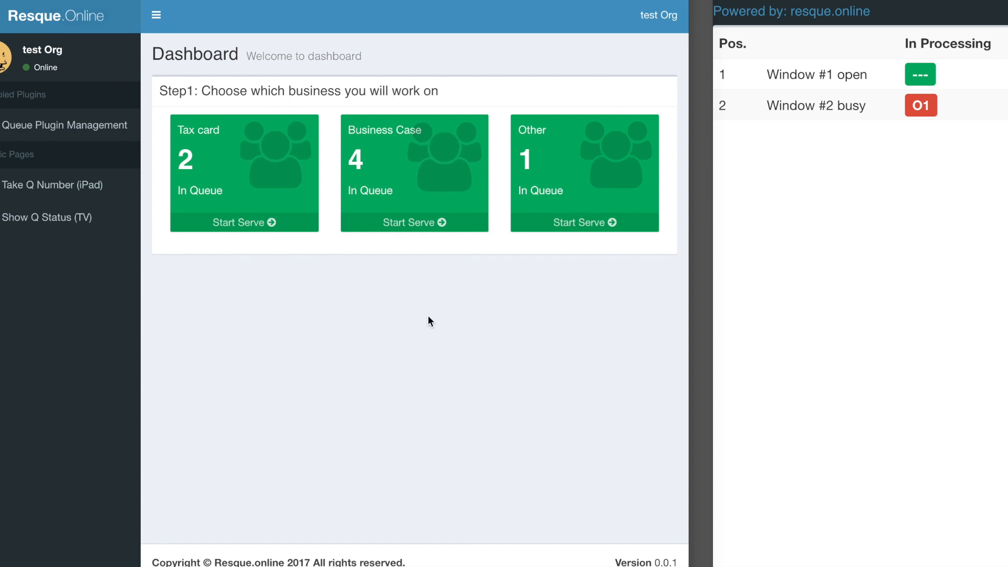
pyautogui.moveTo(407, 291)
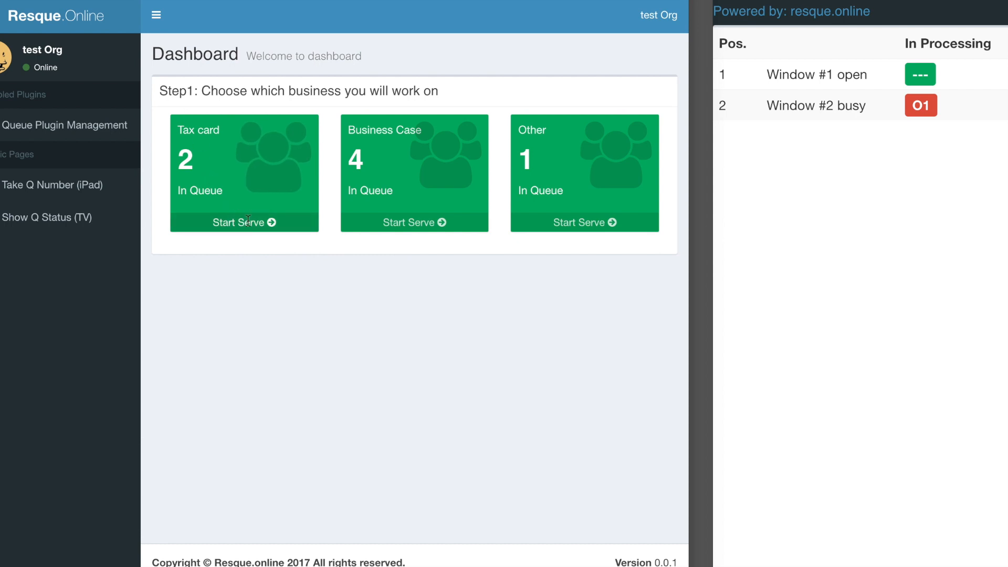
# Step: Start serving the Tax card queue so the window choice appears
pyautogui.click(243, 223)
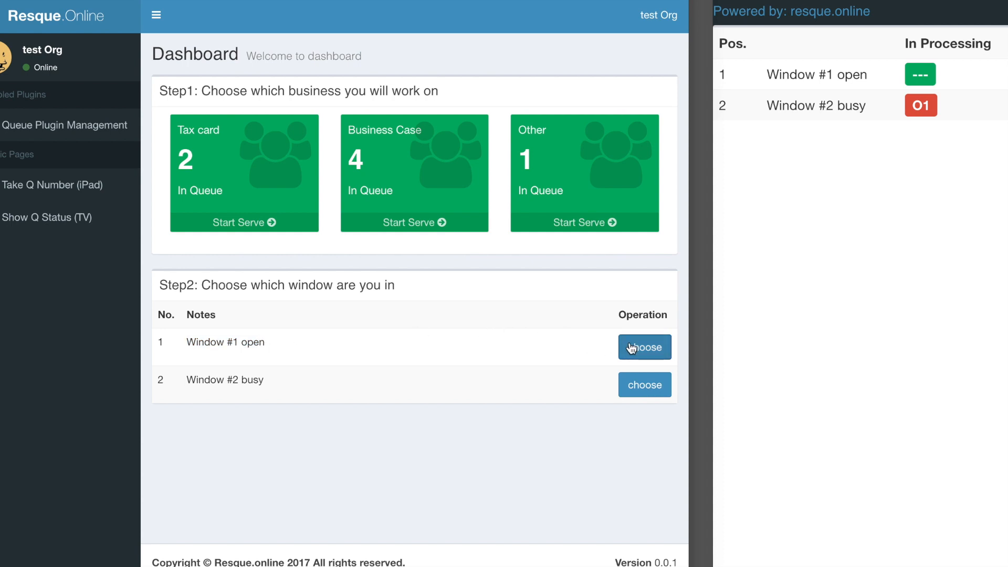
# Step: Serve Tax card numbers T1 and T2 from Window #1 until no one queues
pyautogui.click(644, 347)
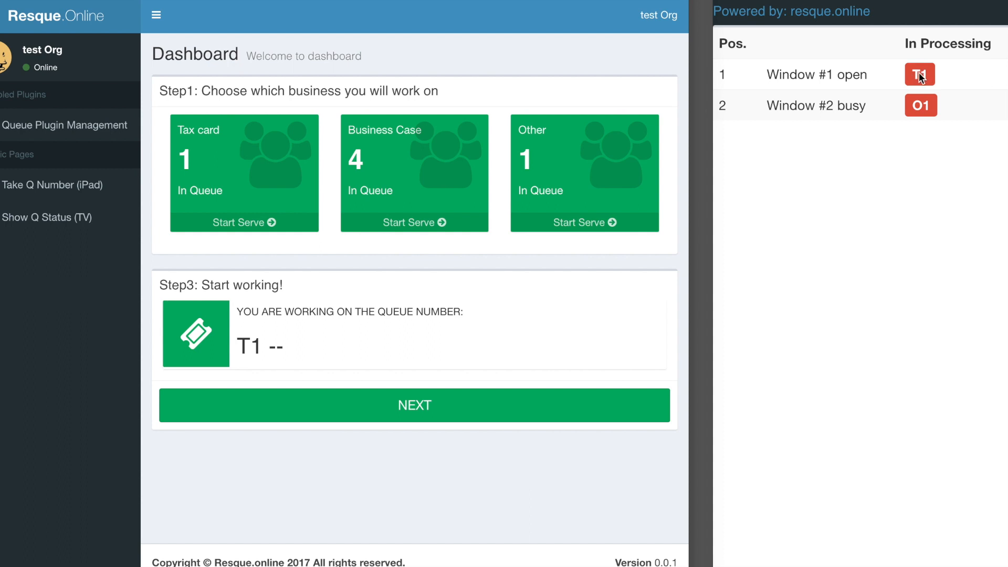
pyautogui.moveTo(298, 328)
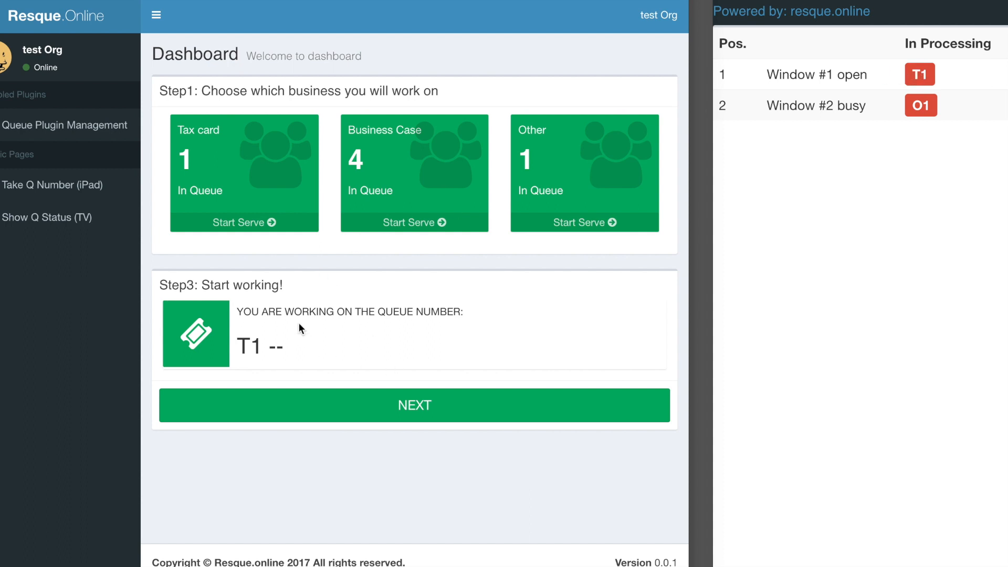
pyautogui.moveTo(734, 126)
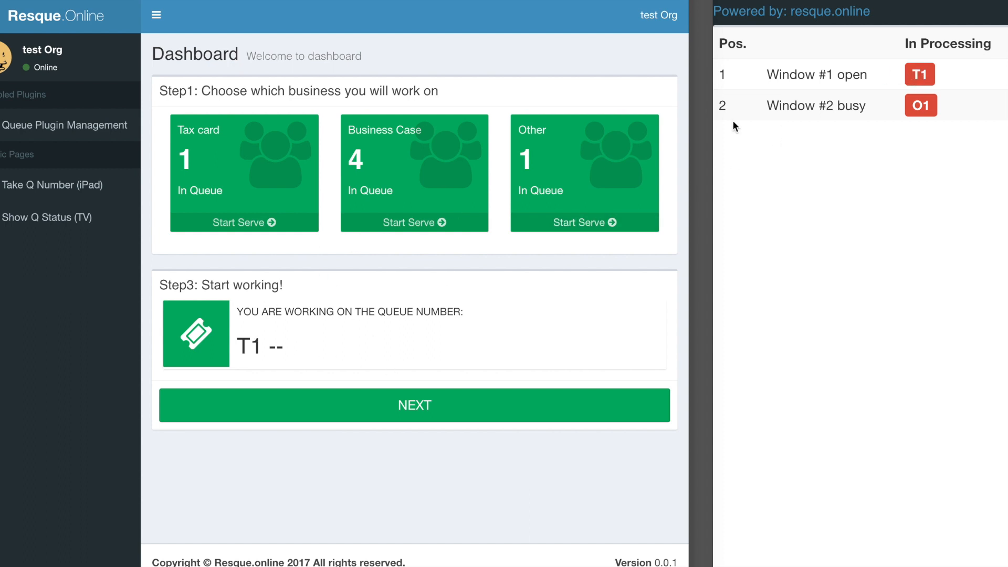
pyautogui.moveTo(441, 296)
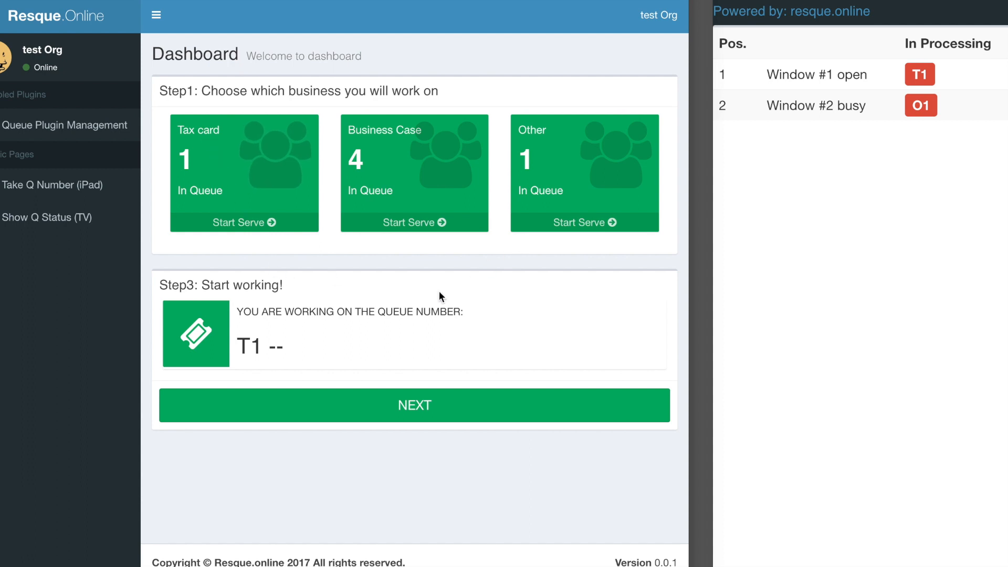
pyautogui.moveTo(451, 304)
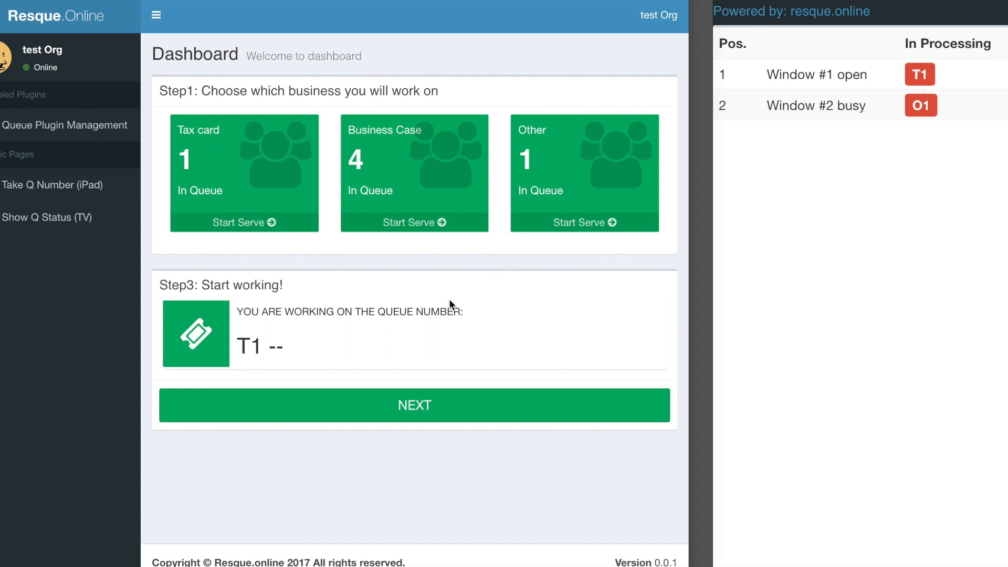
pyautogui.moveTo(636, 267)
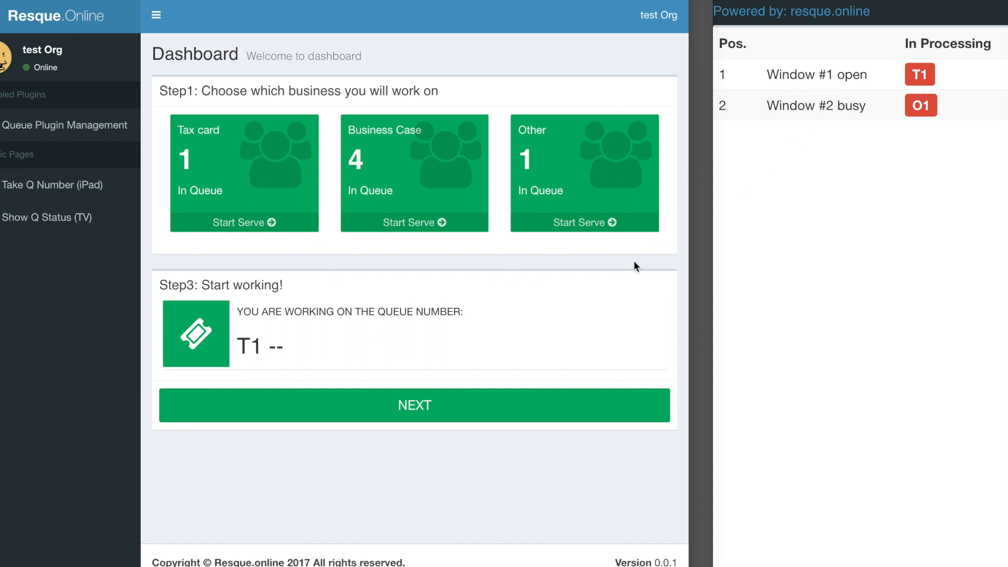
pyautogui.click(430, 407)
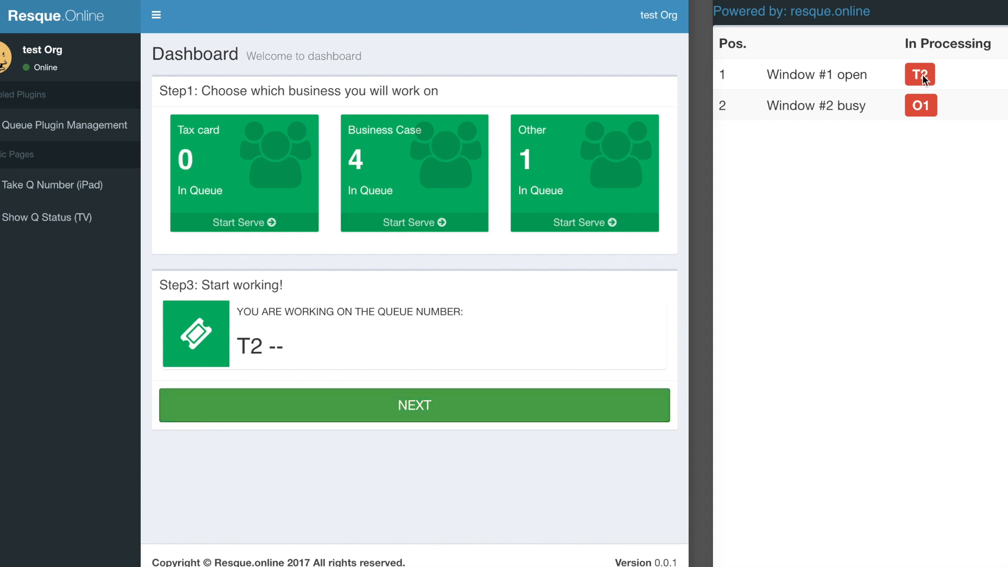
pyautogui.moveTo(195, 156)
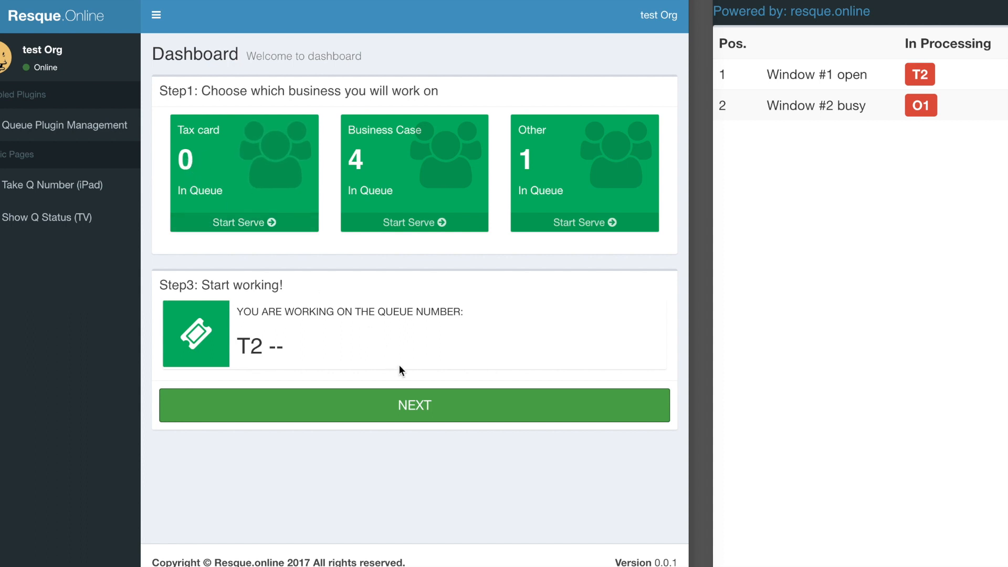
pyautogui.click(413, 405)
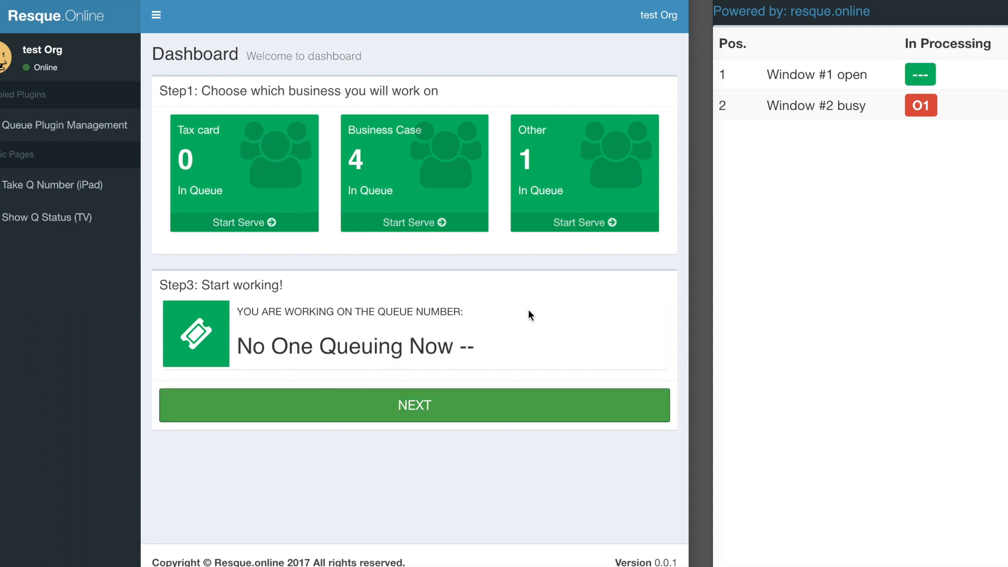
pyautogui.moveTo(926, 75)
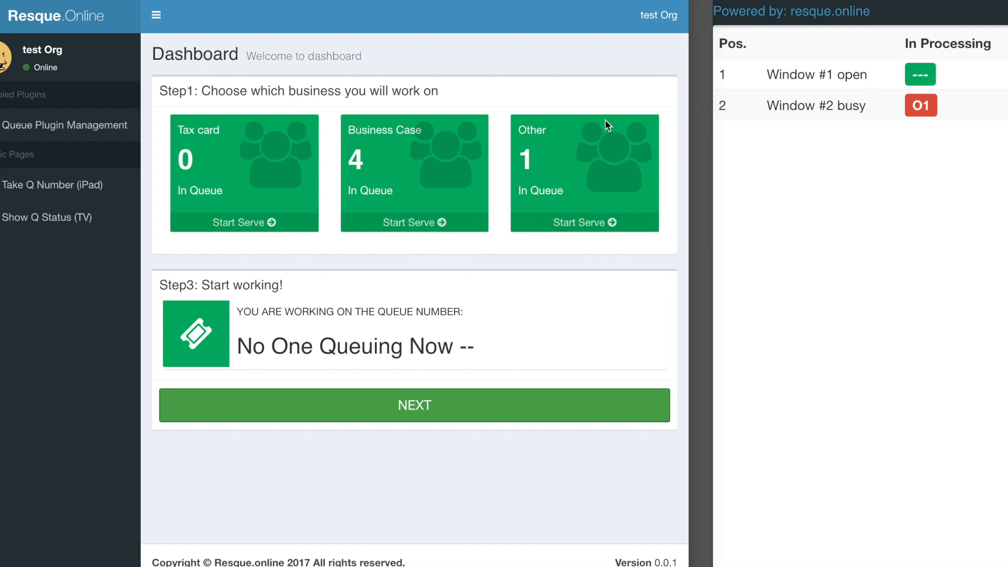
pyautogui.moveTo(250, 202)
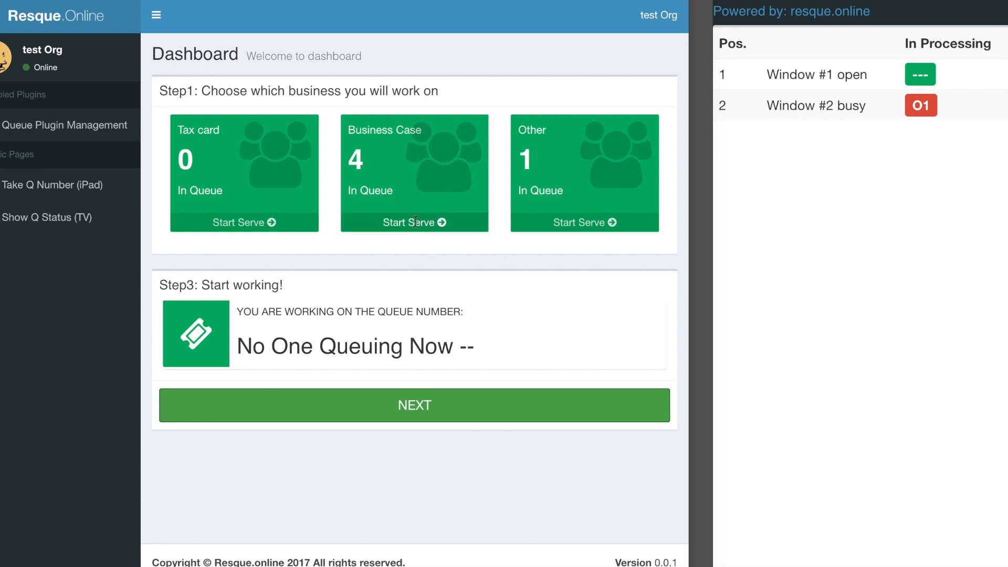
# Step: Serve Business Case number B3 from Window #2 and call the next number
pyautogui.click(414, 222)
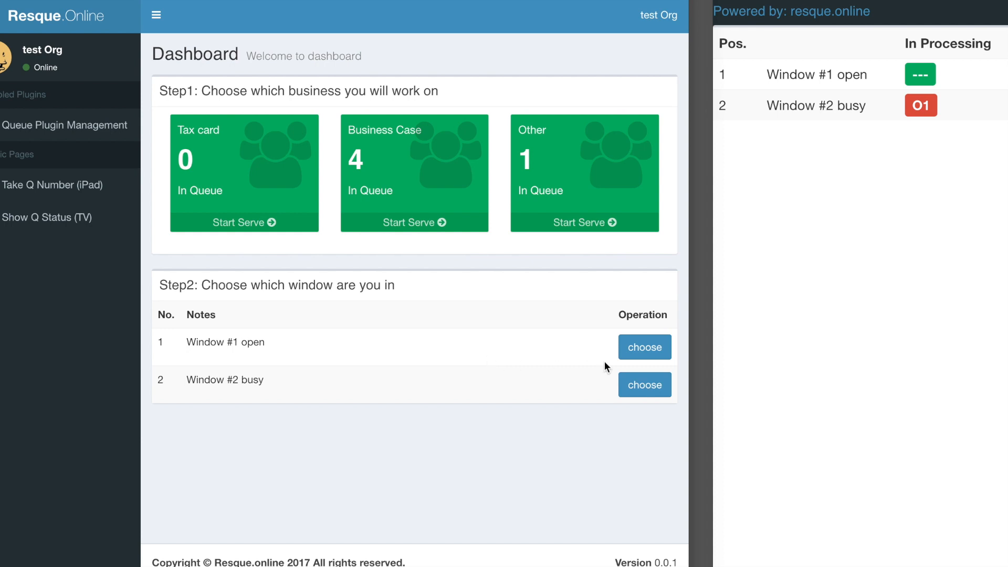
pyautogui.moveTo(275, 388)
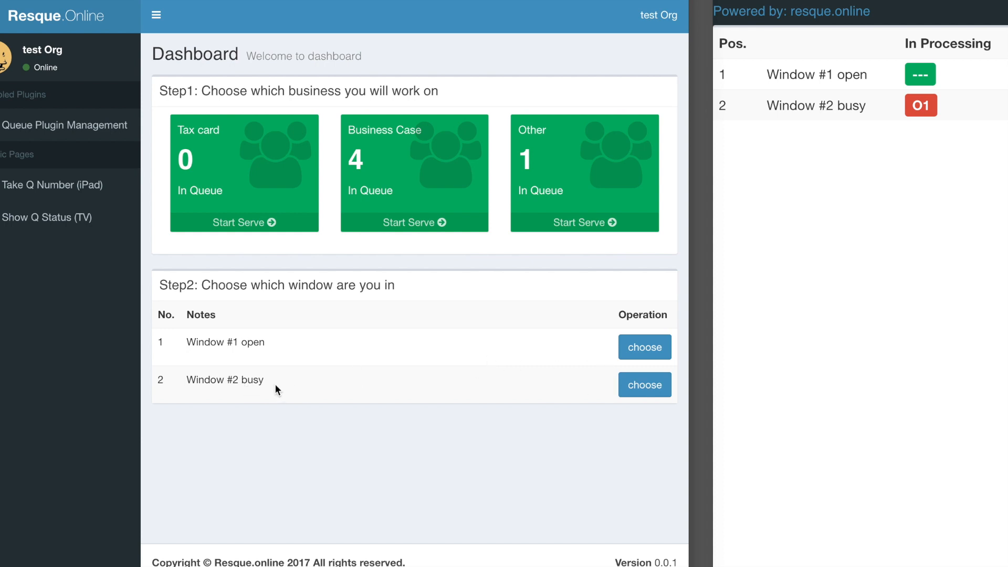
pyautogui.click(645, 384)
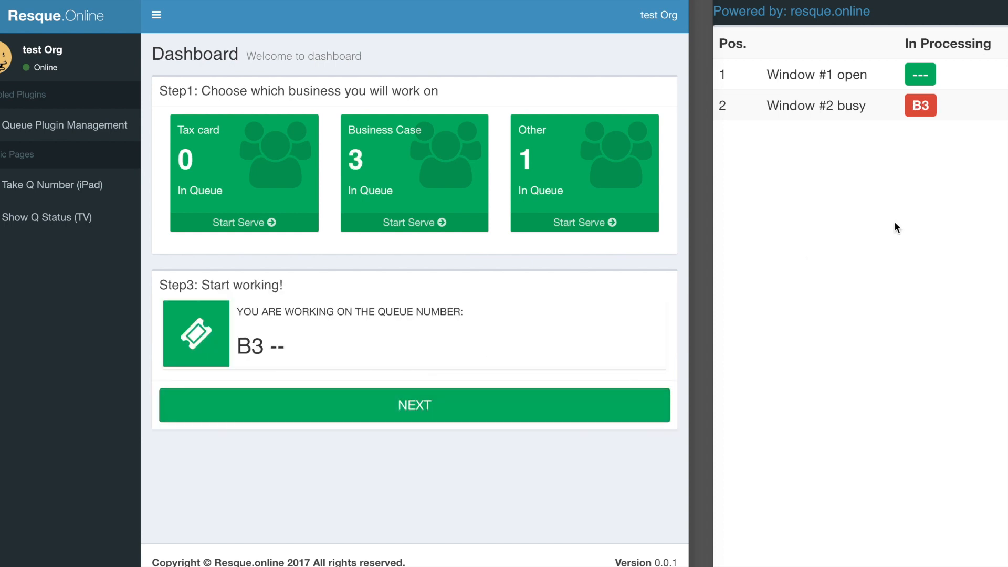
pyautogui.click(414, 405)
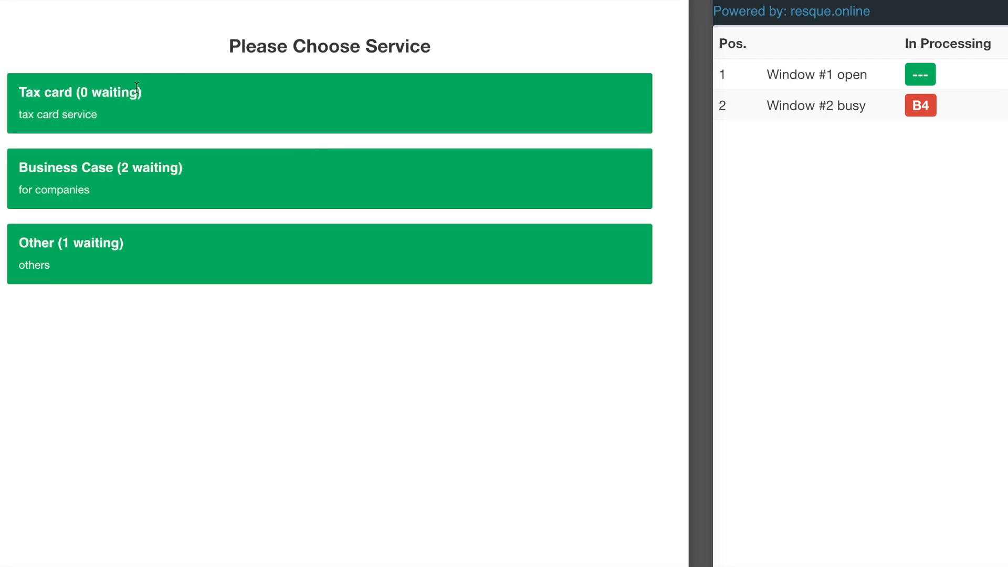
# Step: Take a new Tax card ticket at the kiosk, then go to queue management settings
pyautogui.click(329, 103)
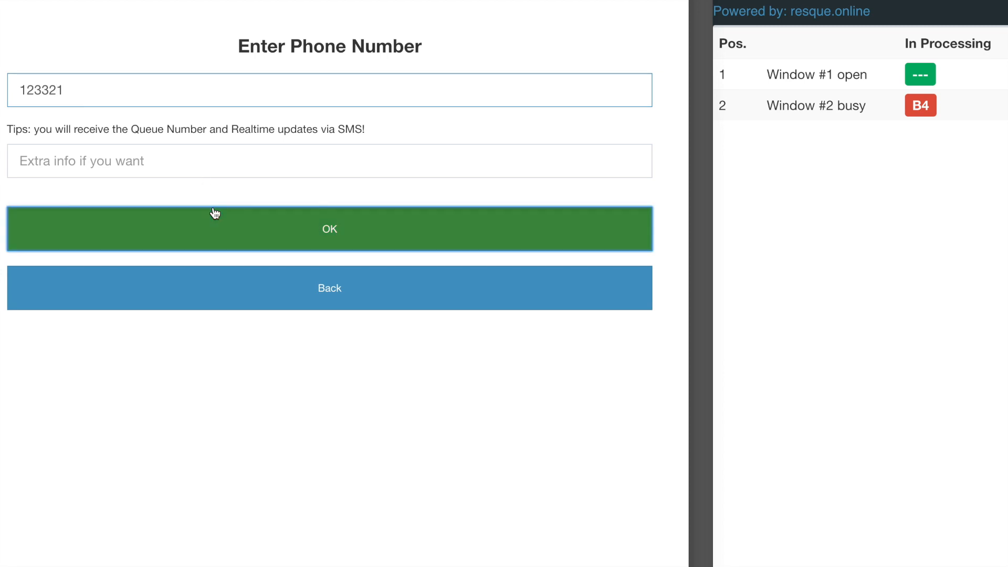
pyautogui.click(330, 229)
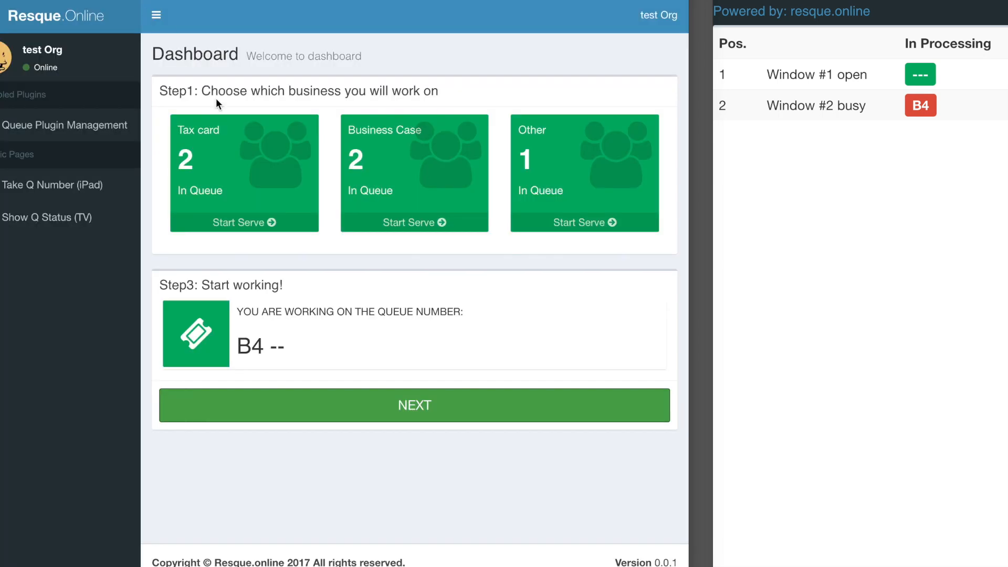
pyautogui.moveTo(167, 178)
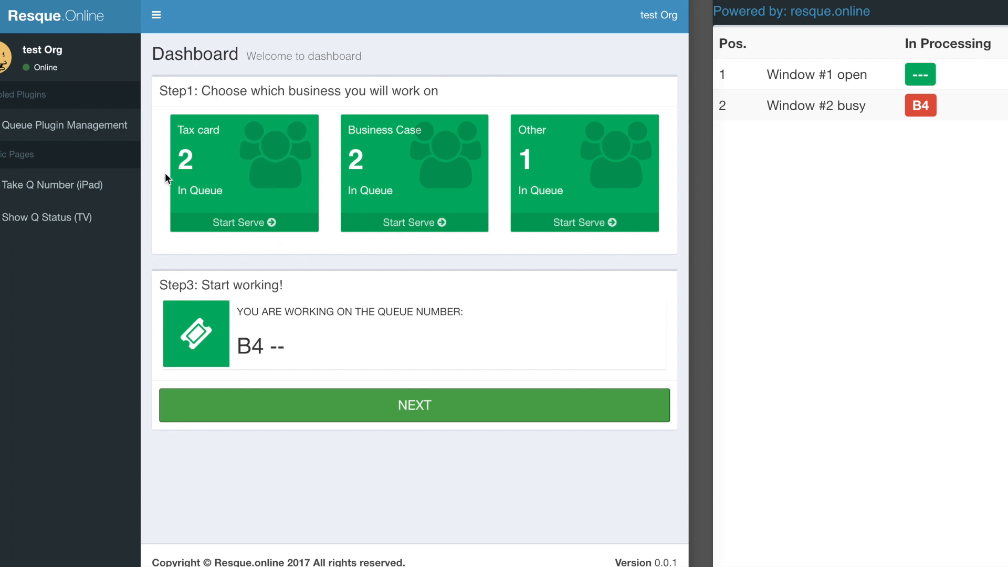
pyautogui.moveTo(69, 111)
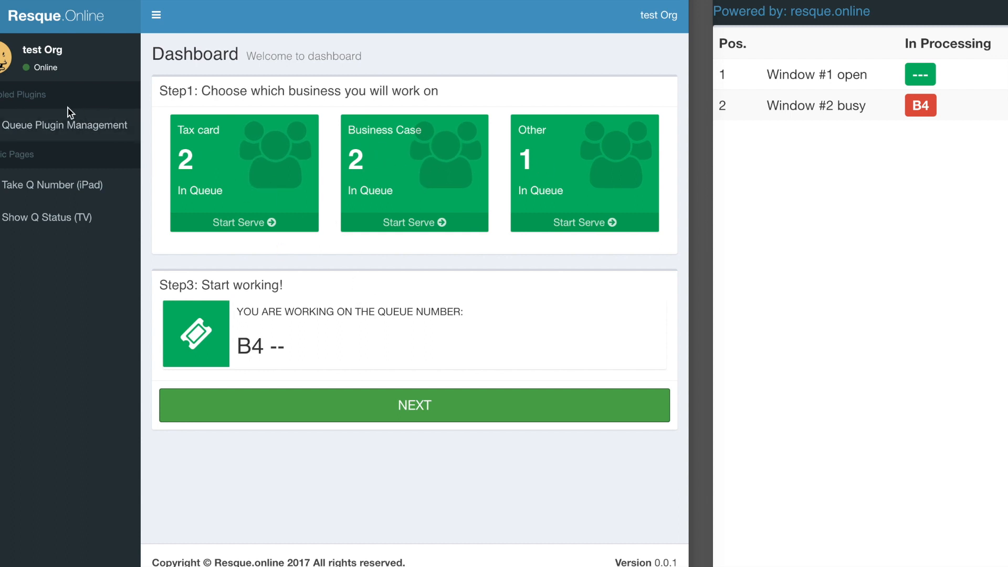
pyautogui.click(65, 125)
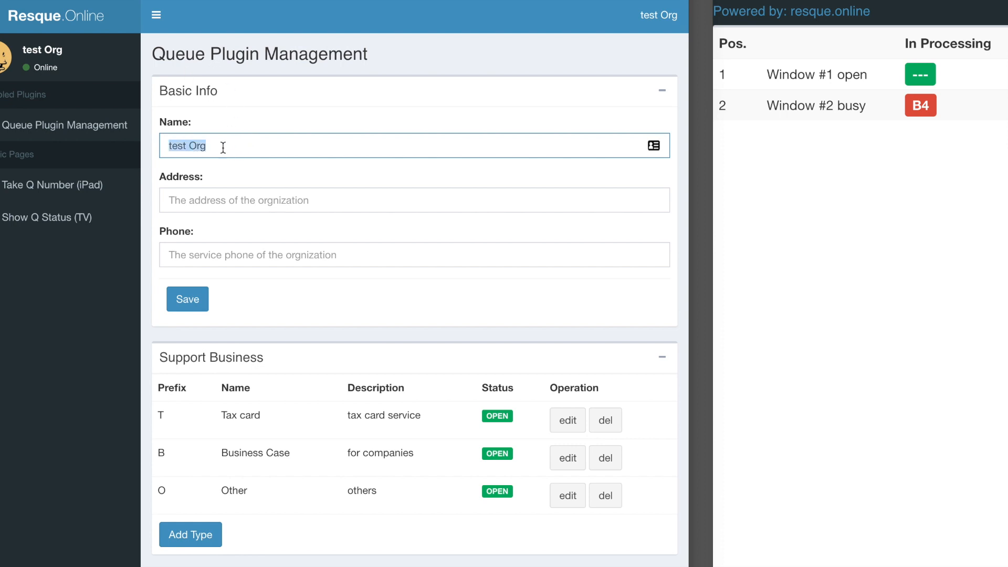
pyautogui.moveTo(206, 210)
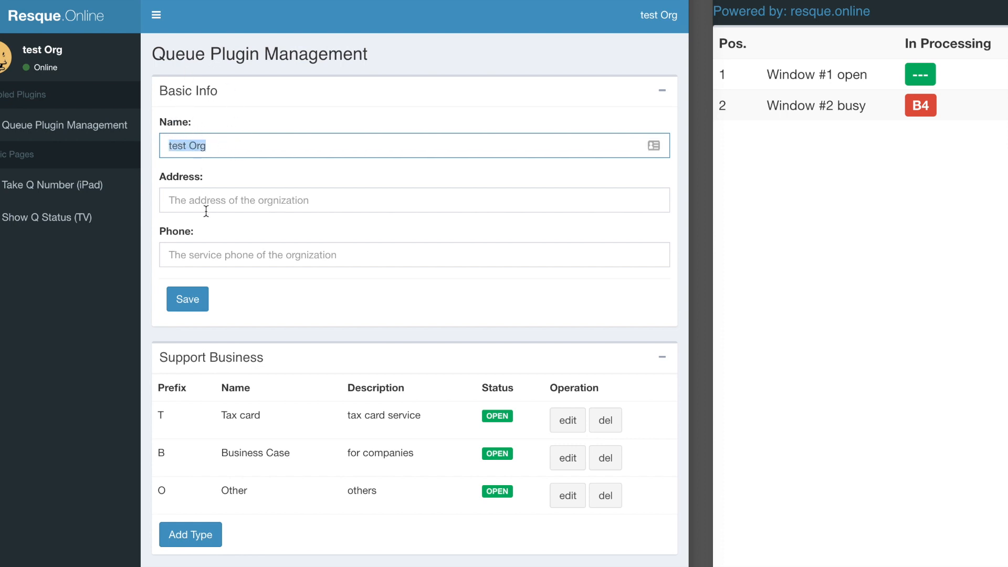
# Step: Mark the Other business type CLOSED and add a new empty business type row
pyautogui.scroll(-3)
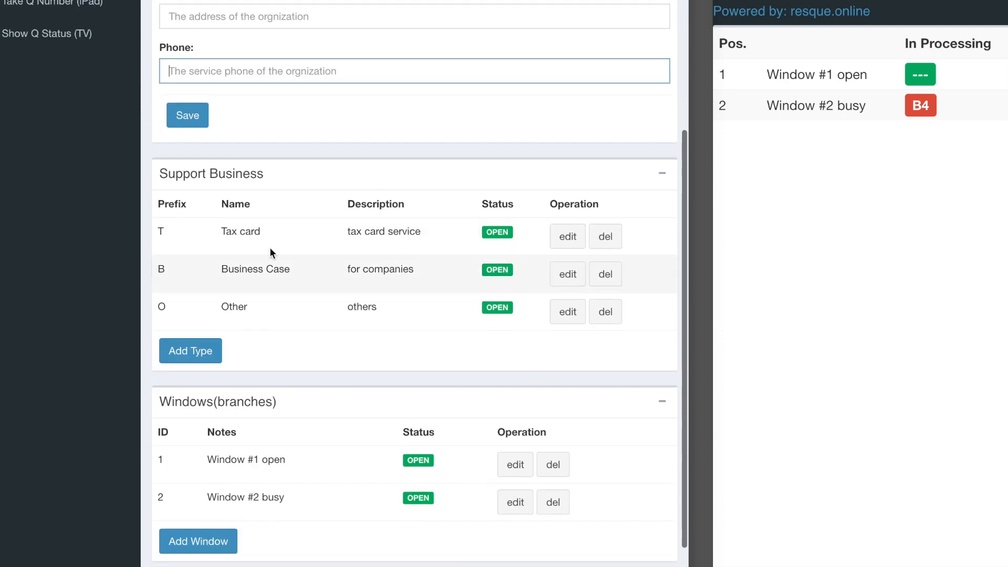
pyautogui.moveTo(236, 262)
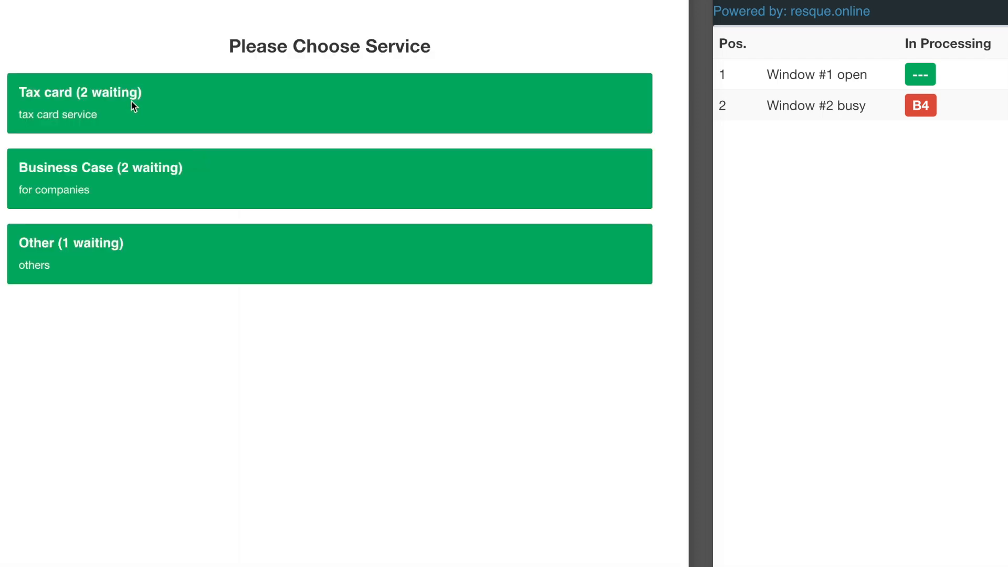
pyautogui.moveTo(140, 223)
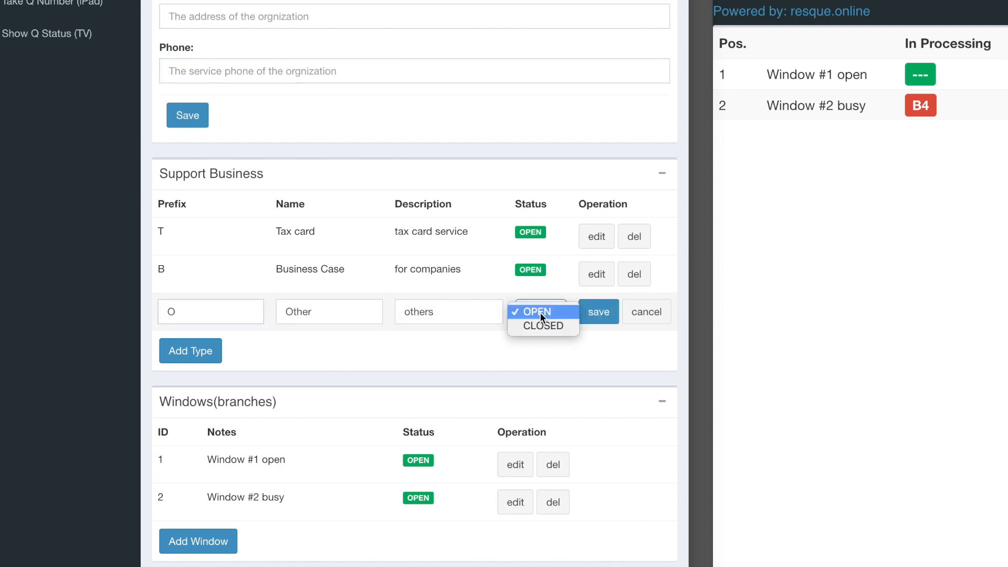
pyautogui.click(542, 325)
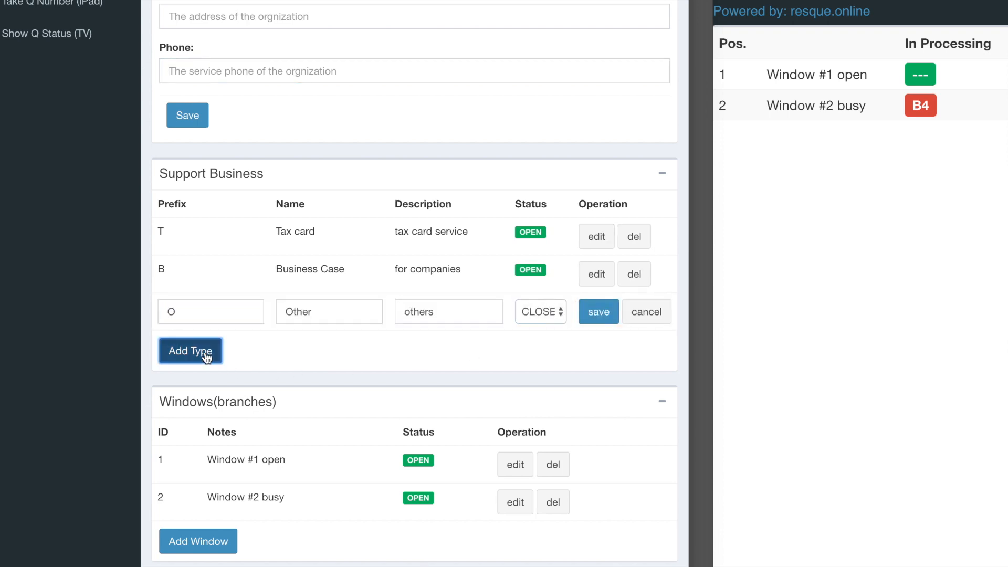
pyautogui.click(598, 311)
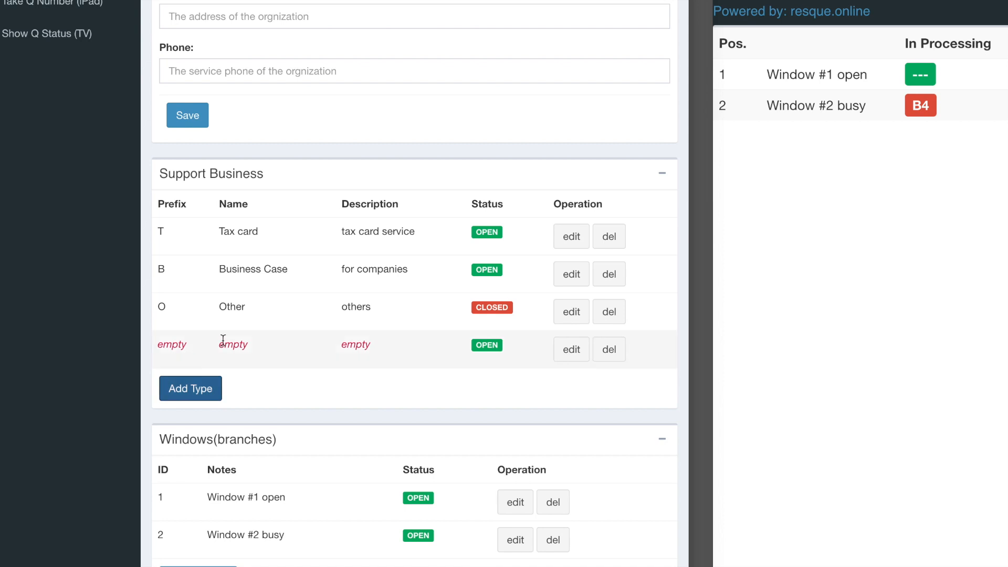
# Step: Fill the empty row as type A, Another, described whatever, and save it
pyautogui.click(571, 350)
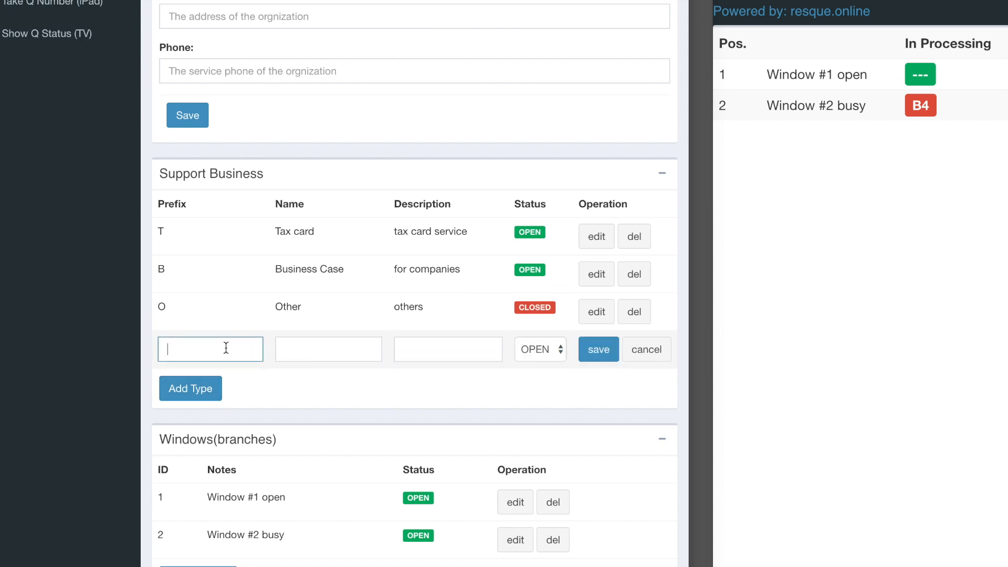
pyautogui.write('Another')
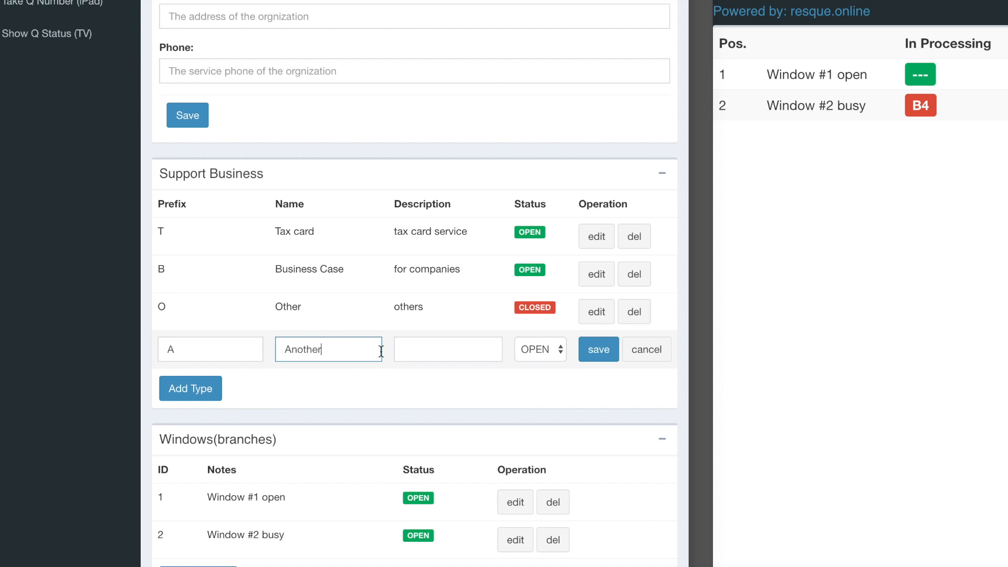
pyautogui.write('whate')
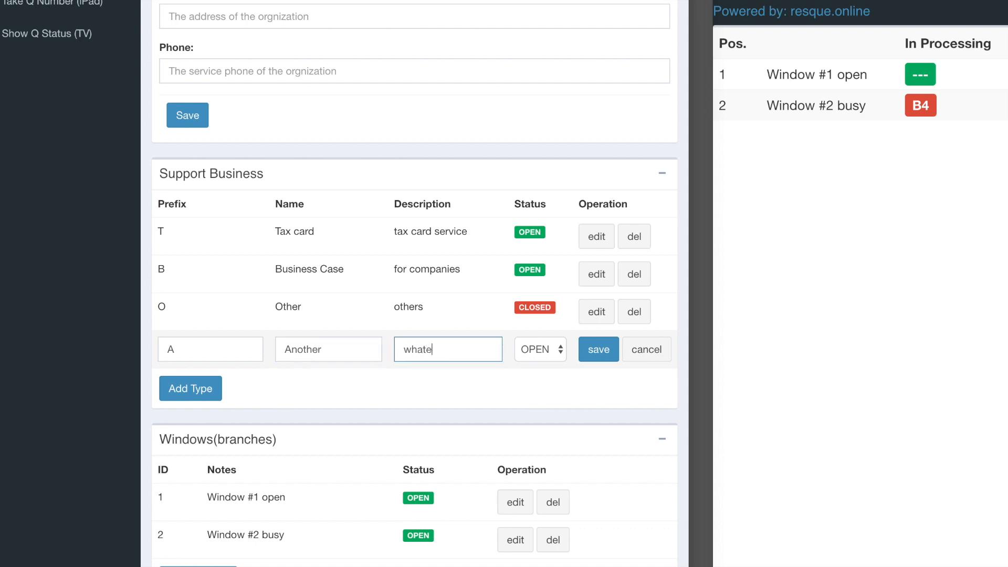
pyautogui.click(597, 349)
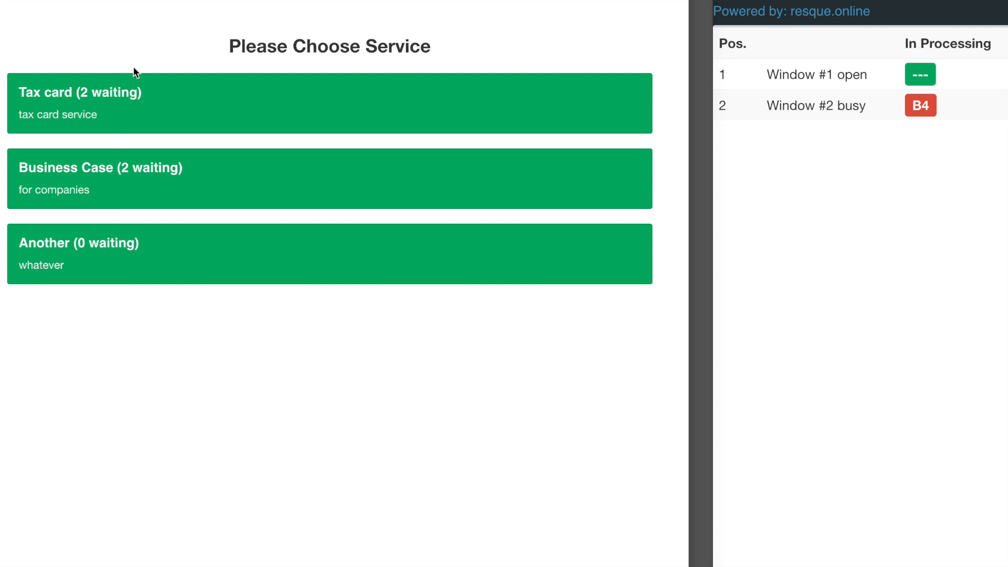
pyautogui.moveTo(201, 178)
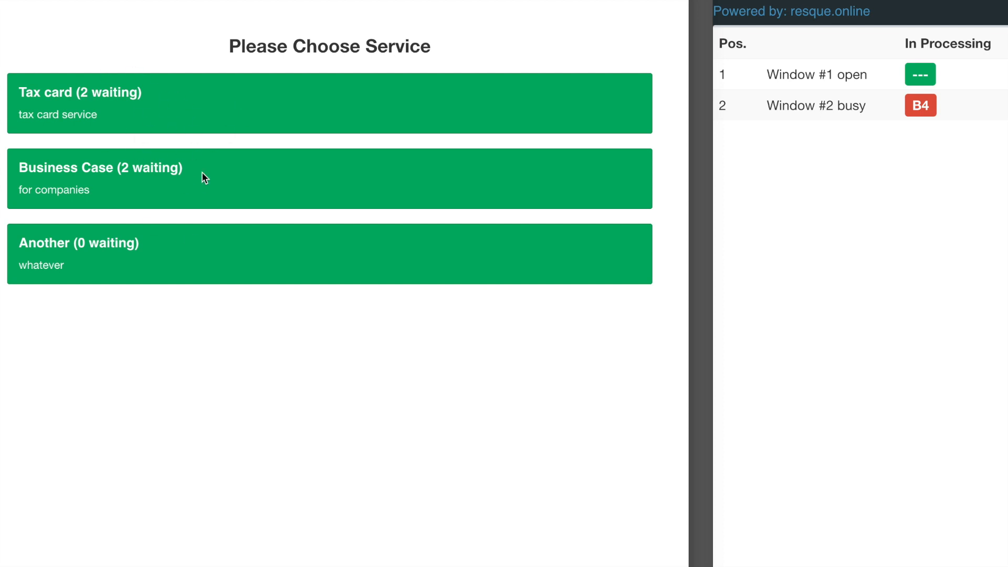
pyautogui.moveTo(458, 301)
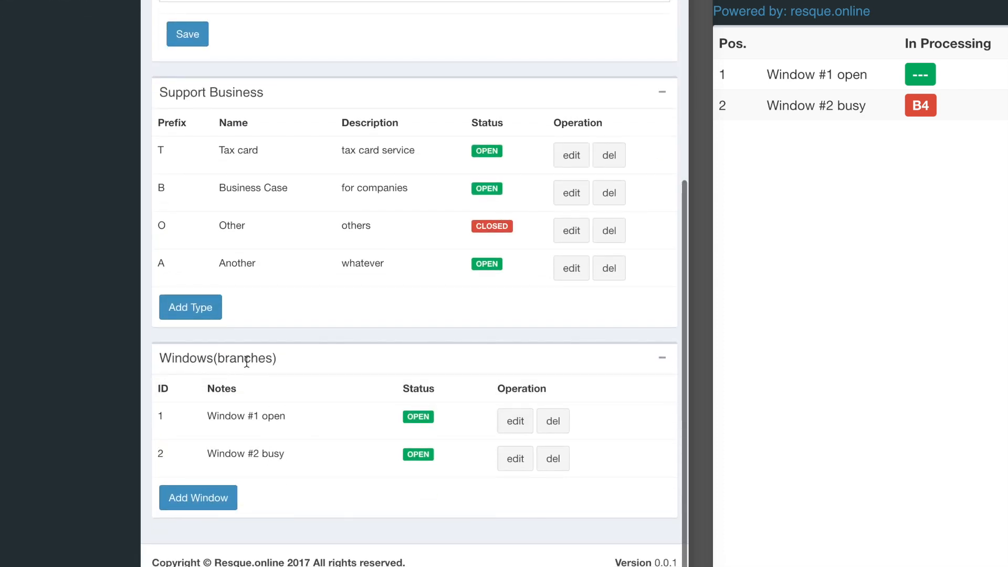
# Step: Add window 3 noted 'window #3 free' and save it as open
pyautogui.click(197, 498)
pyautogui.write('3')
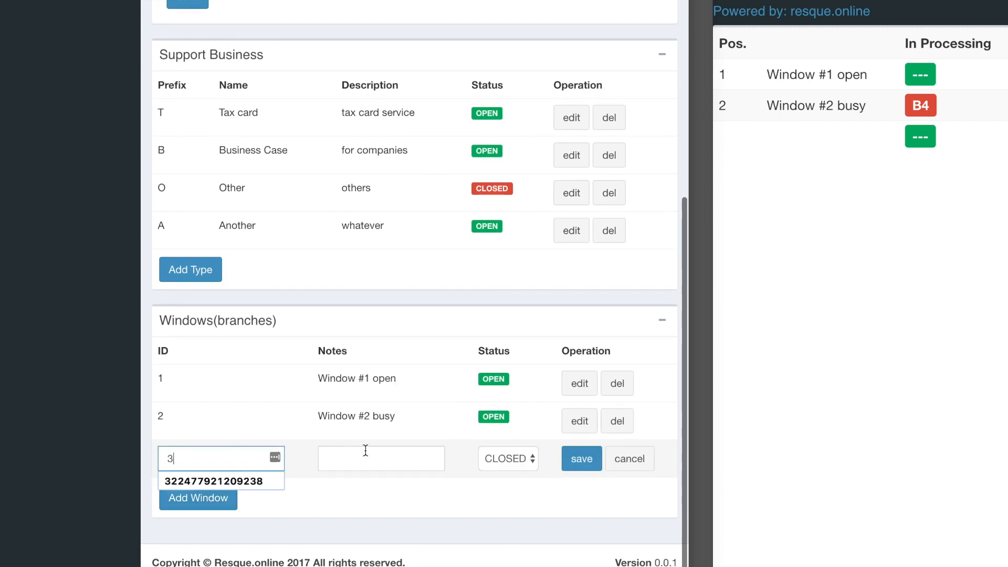
pyautogui.write('window #3')
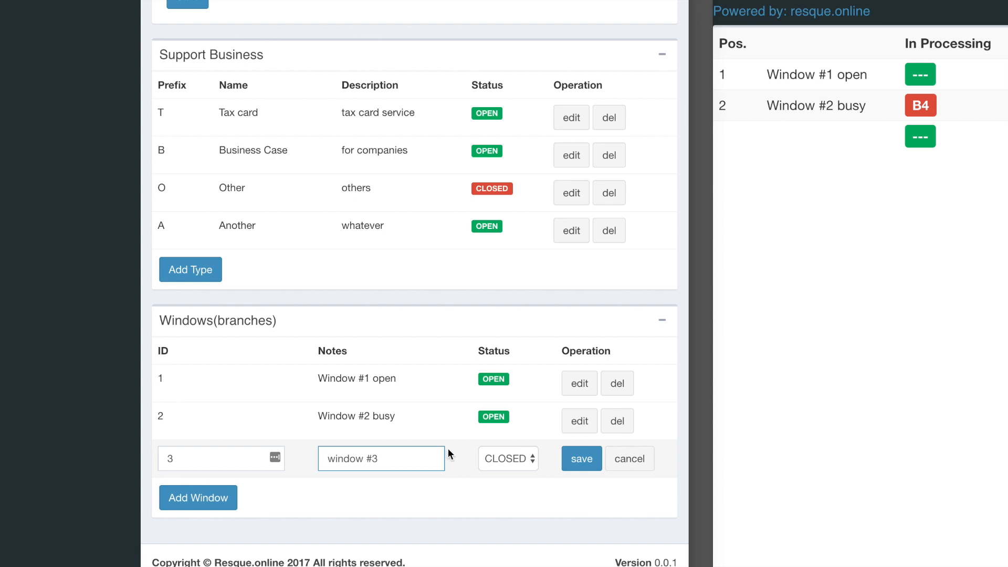
pyautogui.write('free')
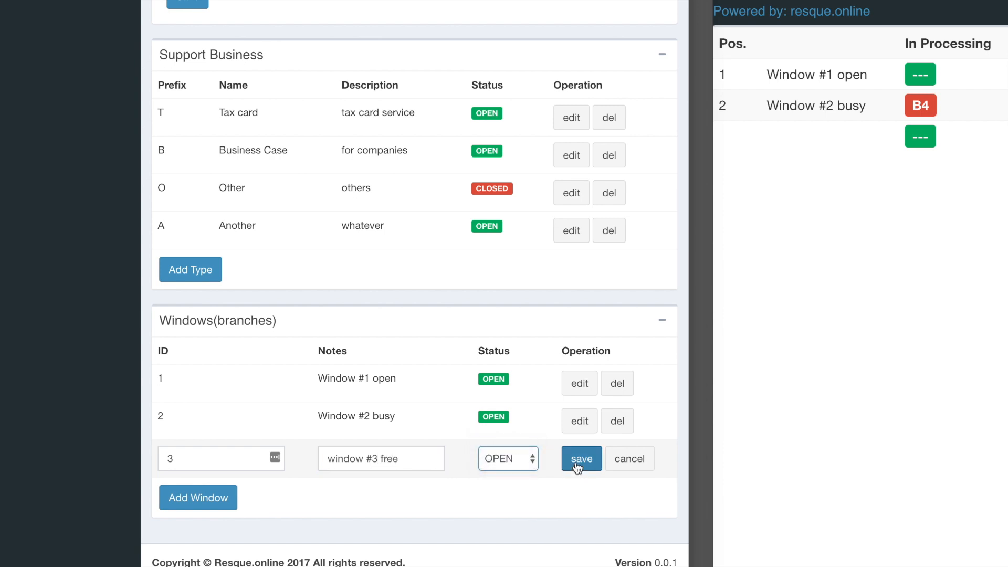
pyautogui.click(580, 459)
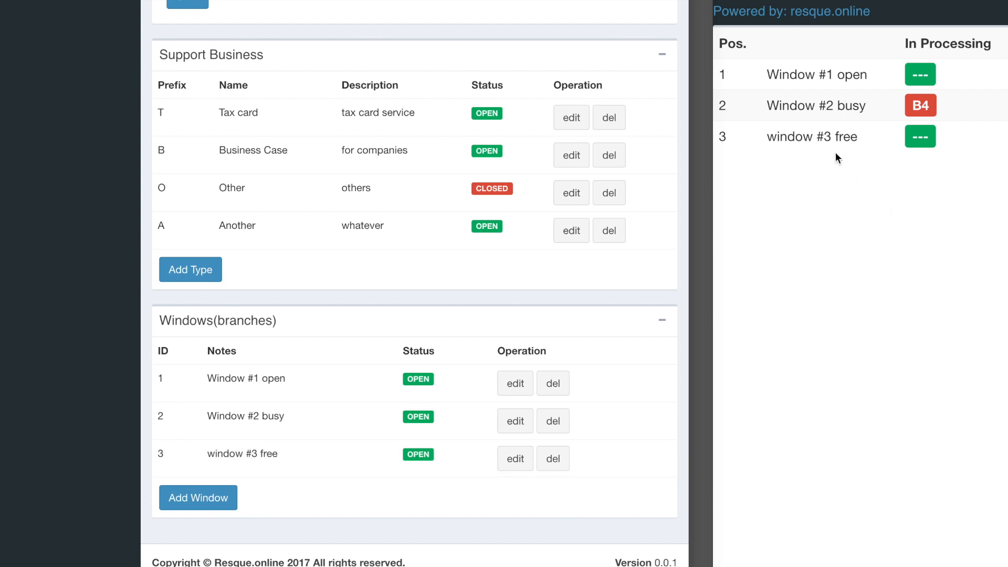
# Step: Add window 4 noted 'Tom is serving' and set it open
pyautogui.click(197, 498)
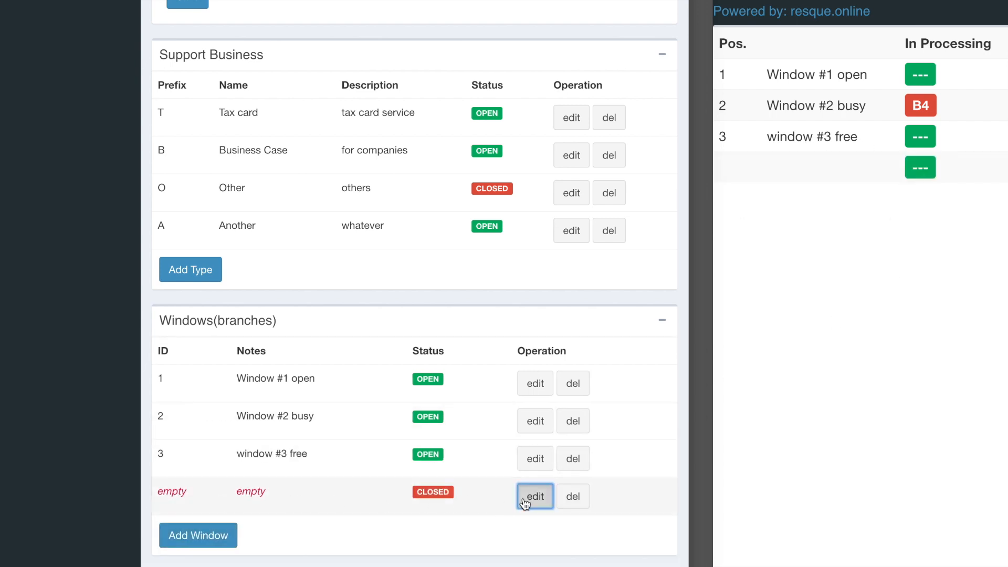
pyautogui.click(534, 496)
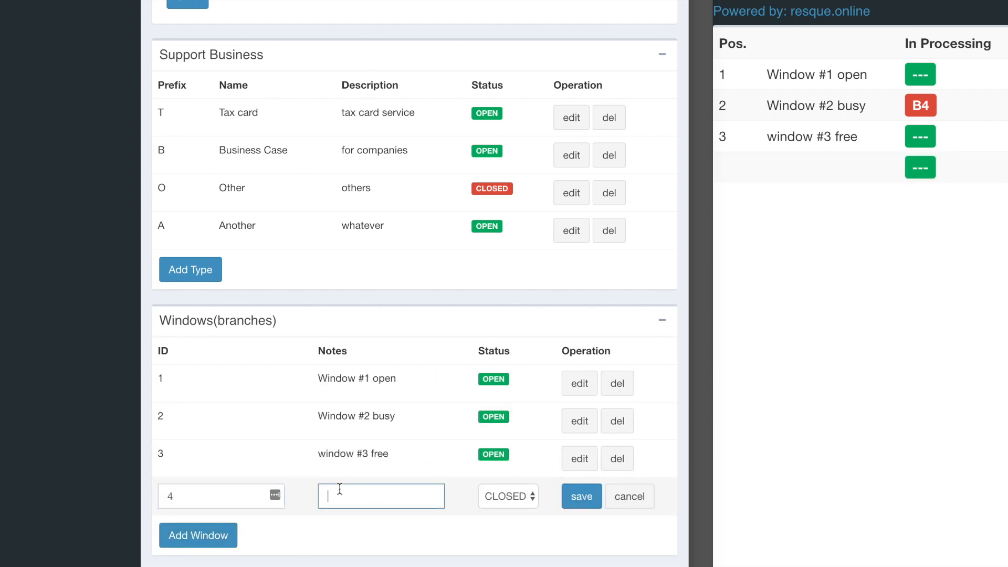
pyautogui.write('Tom')
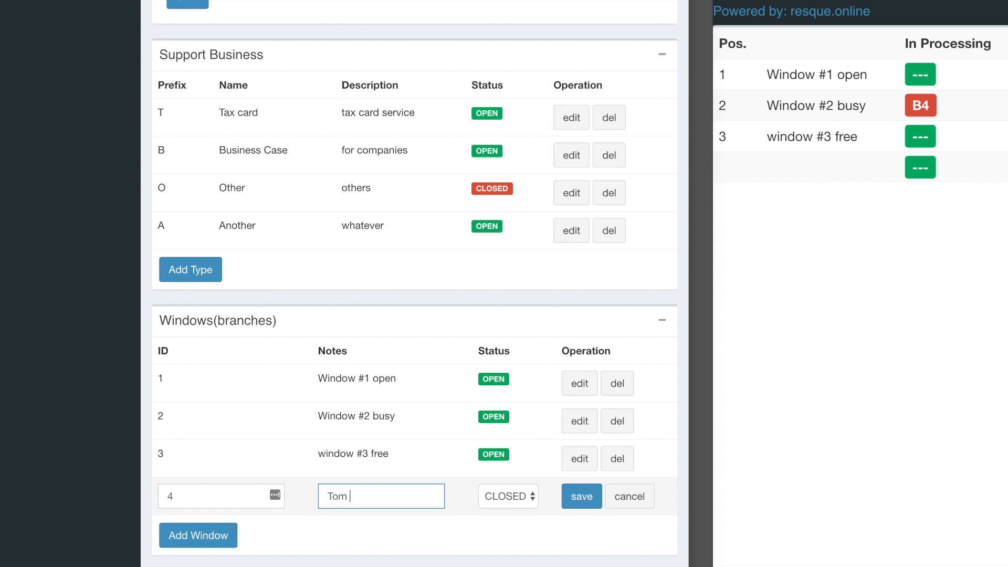
pyautogui.write('serve')
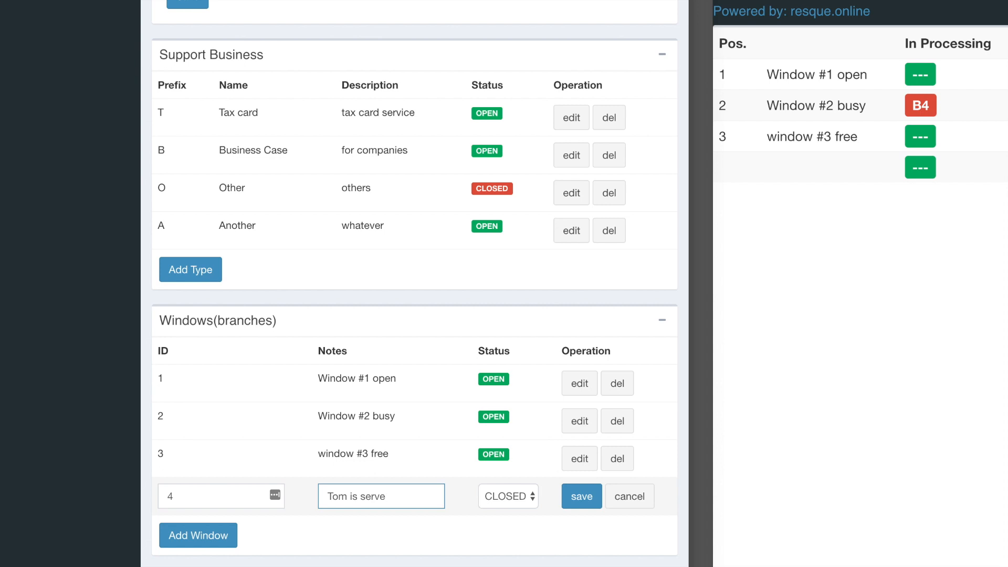
pyautogui.click(508, 495)
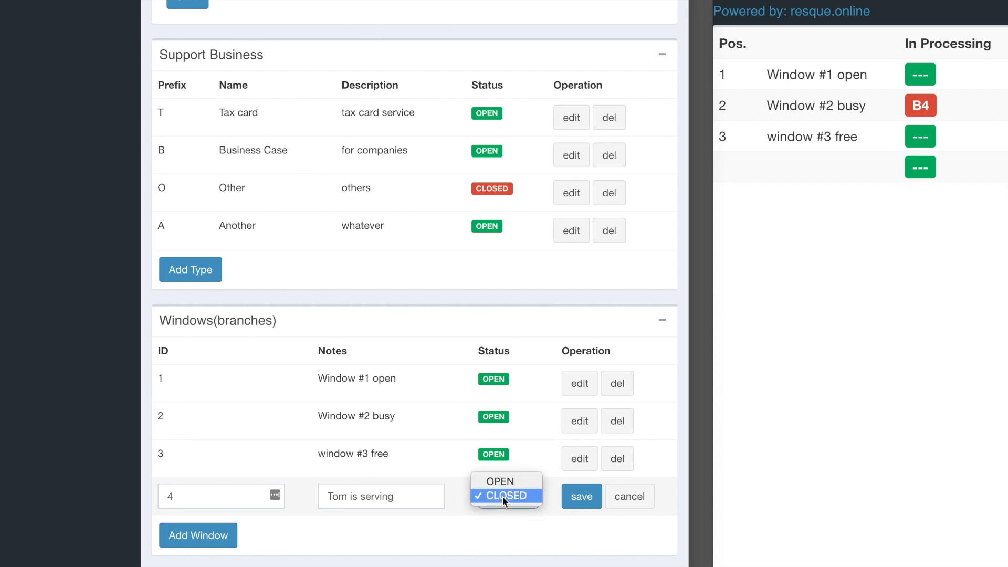
pyautogui.click(582, 495)
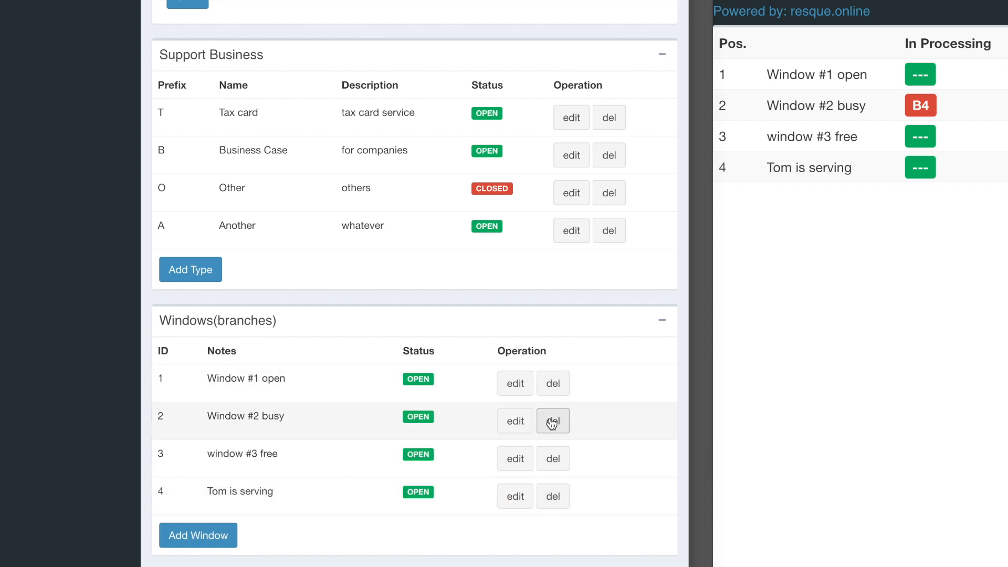
pyautogui.scroll(-3)
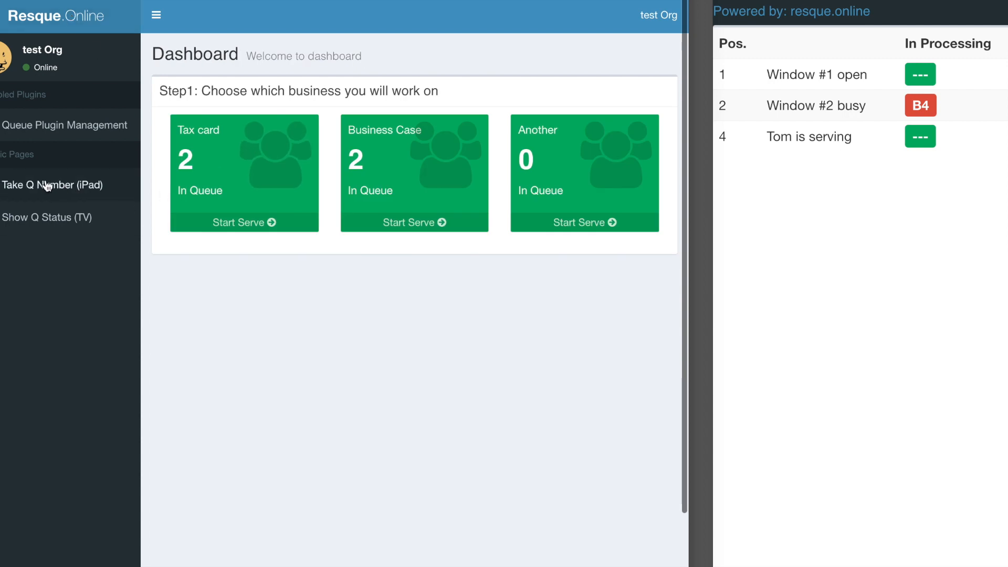
pyautogui.moveTo(57, 227)
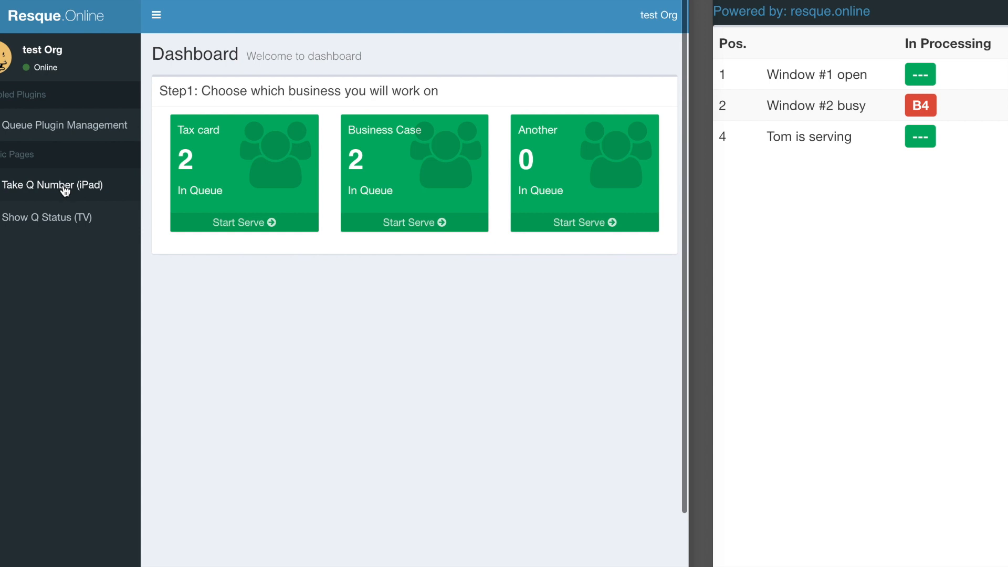
pyautogui.moveTo(71, 220)
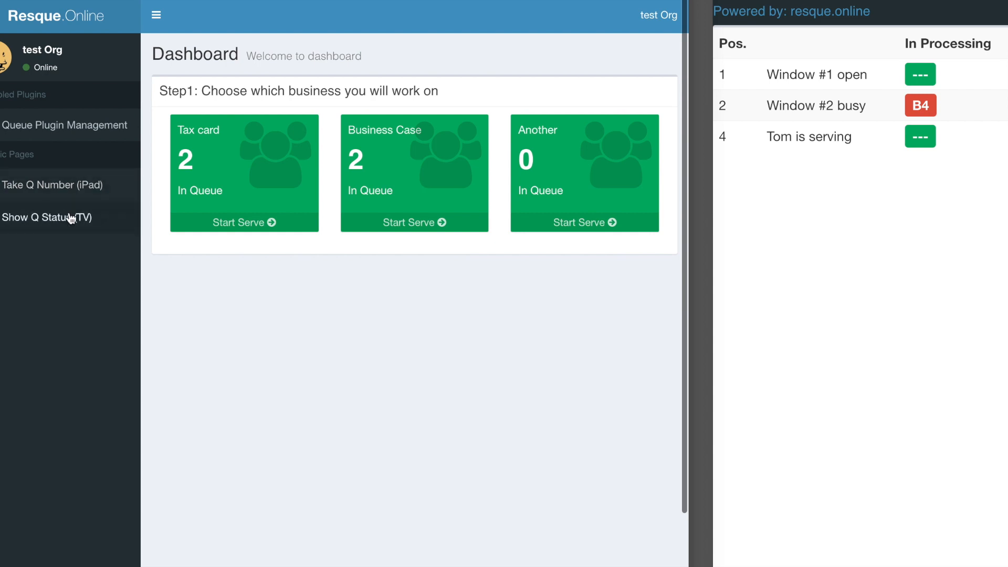
pyautogui.moveTo(77, 223)
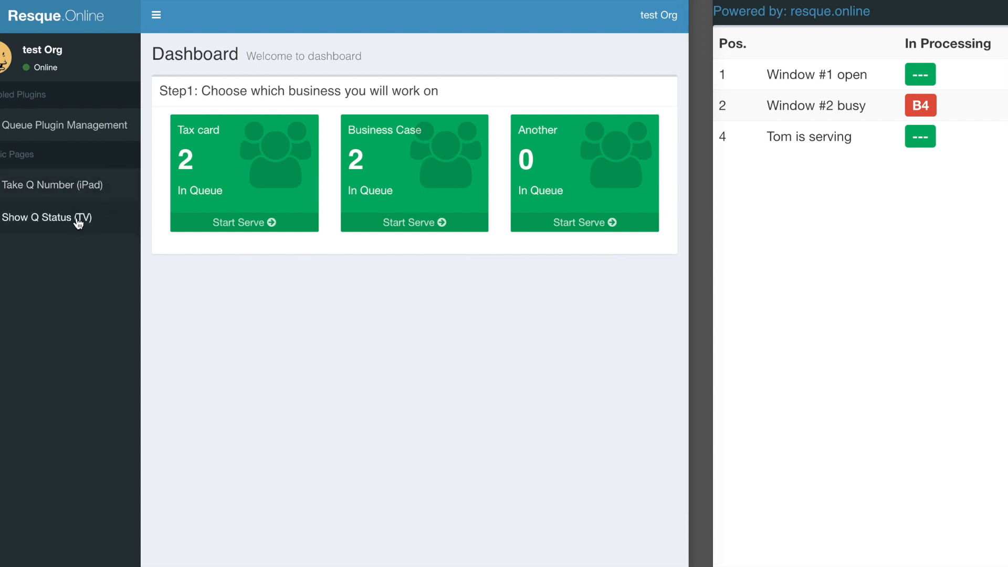
pyautogui.moveTo(82, 199)
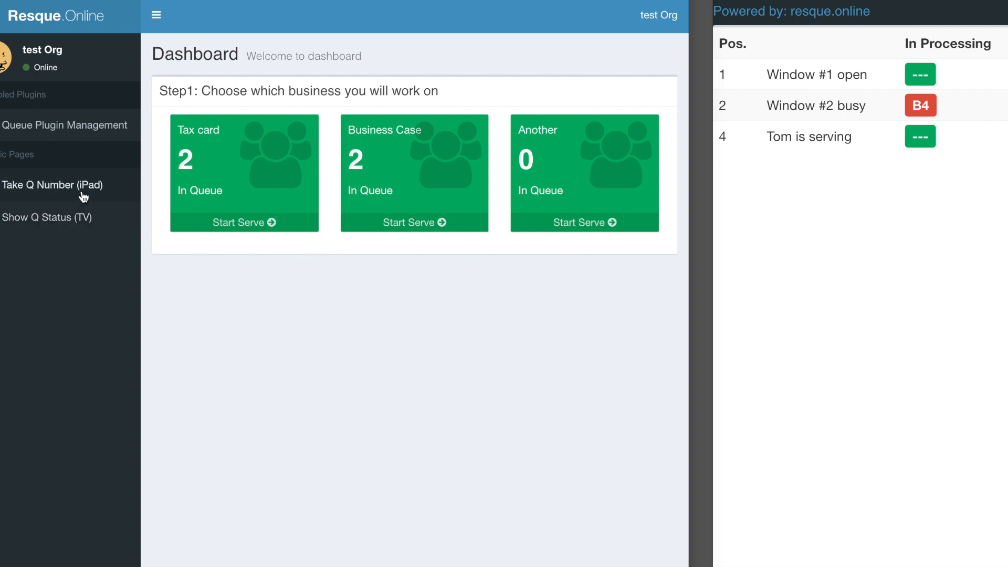
pyautogui.moveTo(88, 190)
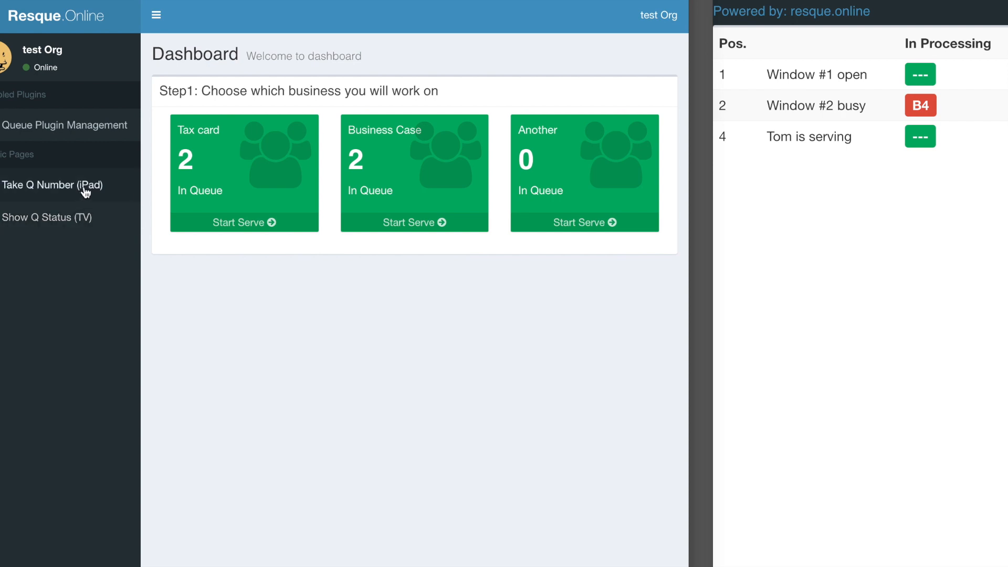
pyautogui.moveTo(110, 191)
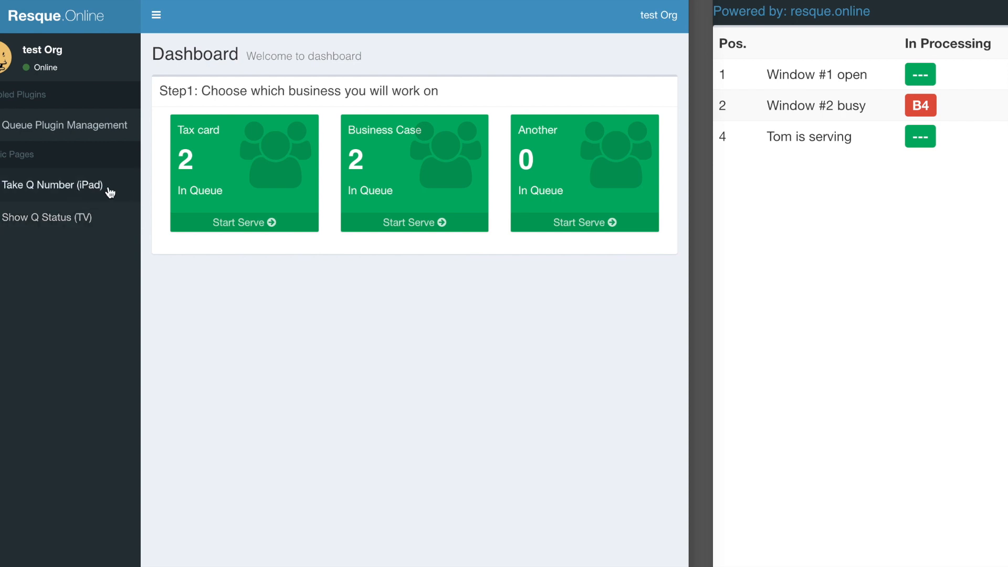
pyautogui.moveTo(422, 222)
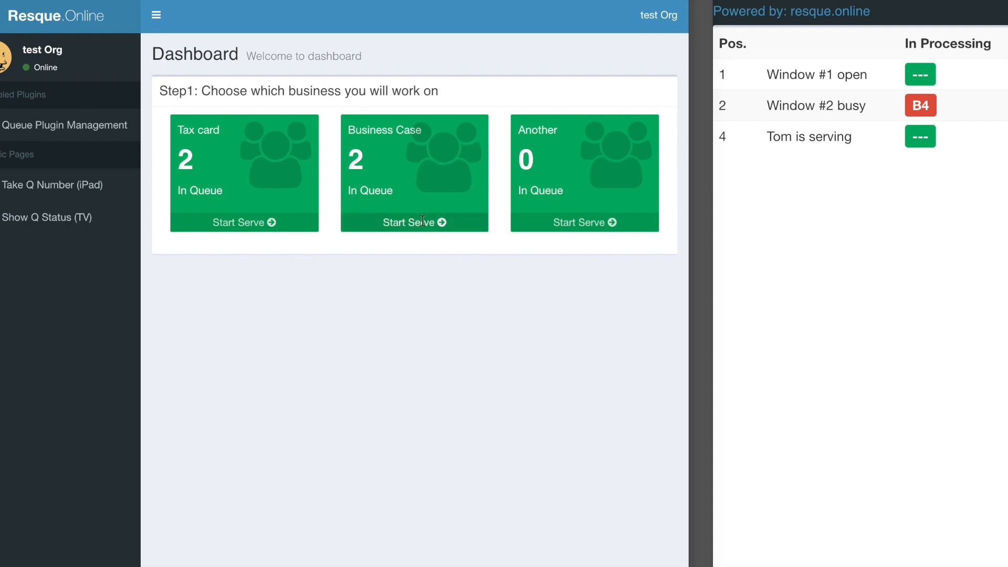
# Step: Start serving the Business Case queue, taking up number B5
pyautogui.click(414, 222)
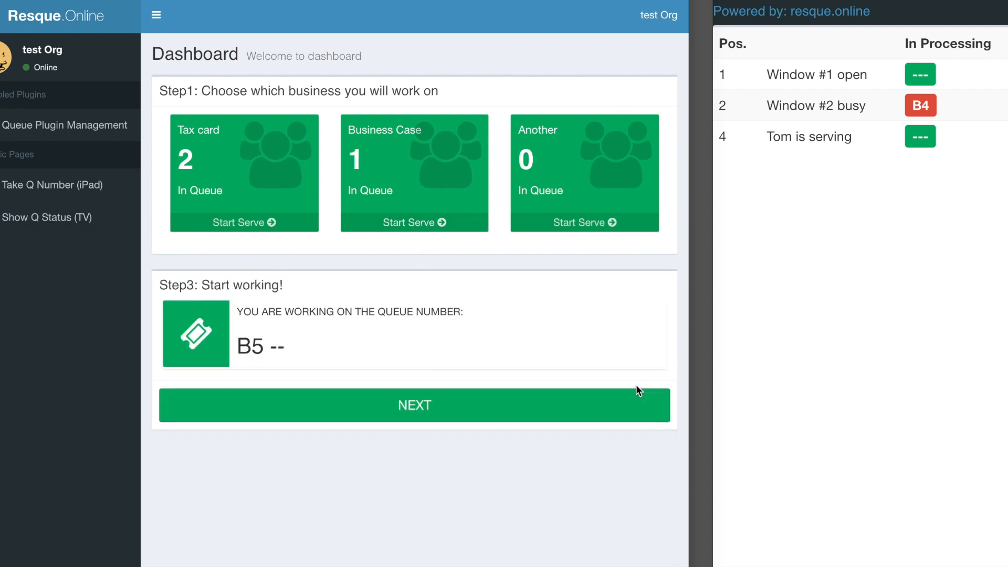